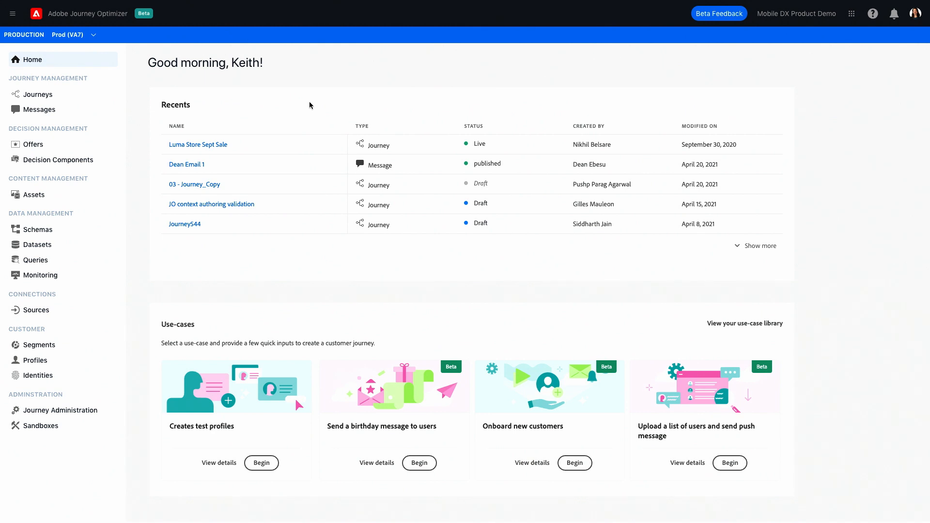
{"action": "mouse_move", "coordinate": [304, 161]}
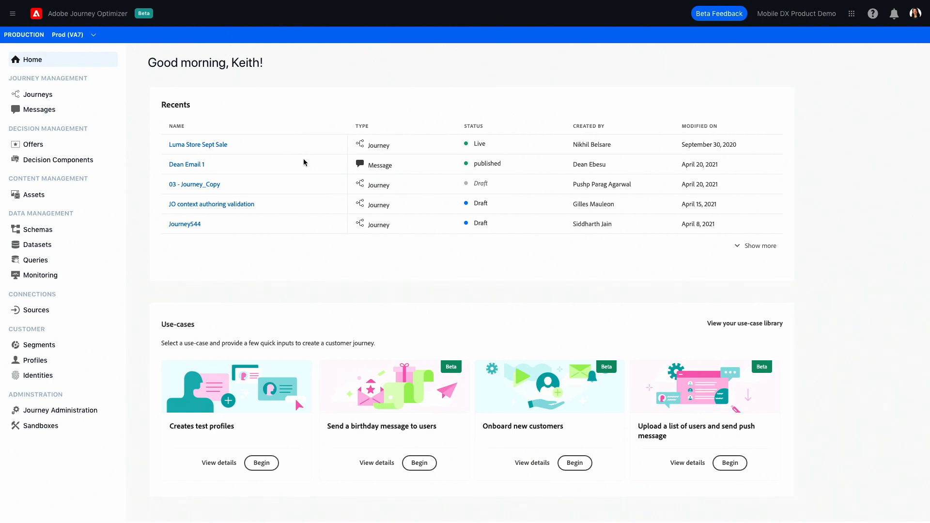
{"action": "mouse_move", "coordinate": [278, 194]}
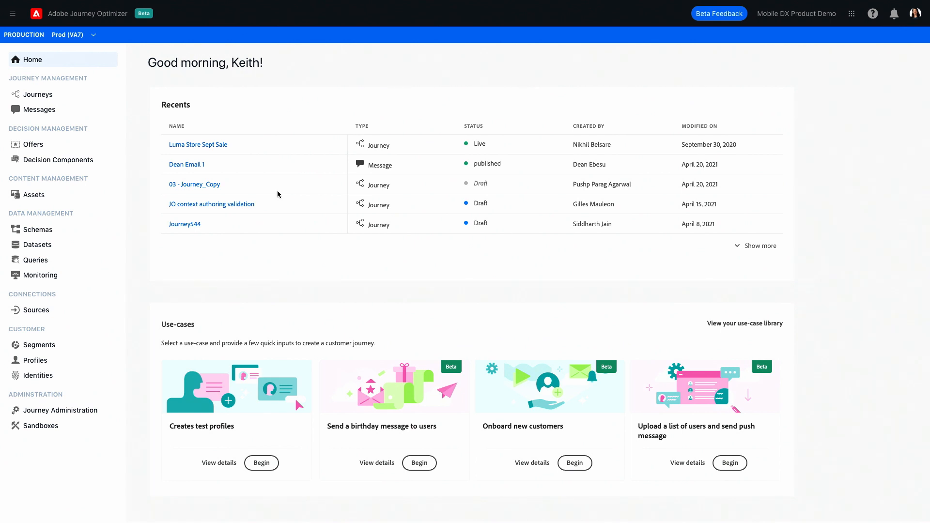
{"action": "mouse_move", "coordinate": [38, 345]}
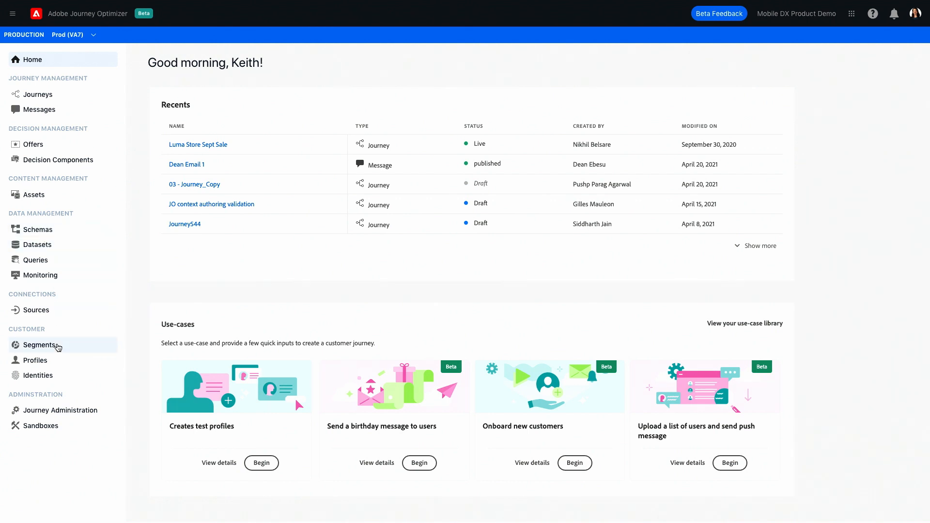
Step: Start a new, empty segment from the Segments list
{"action": "left_click", "coordinate": [39, 345]}
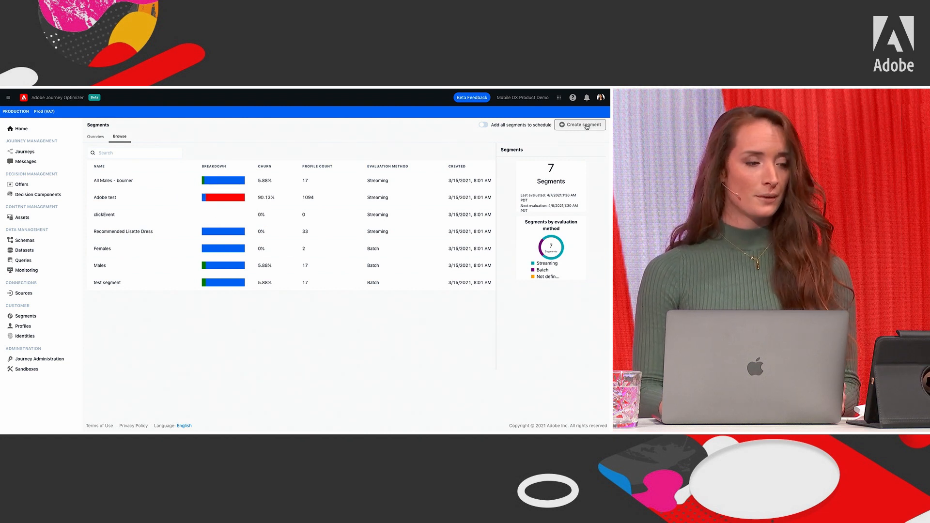
{"action": "left_click", "coordinate": [580, 125]}
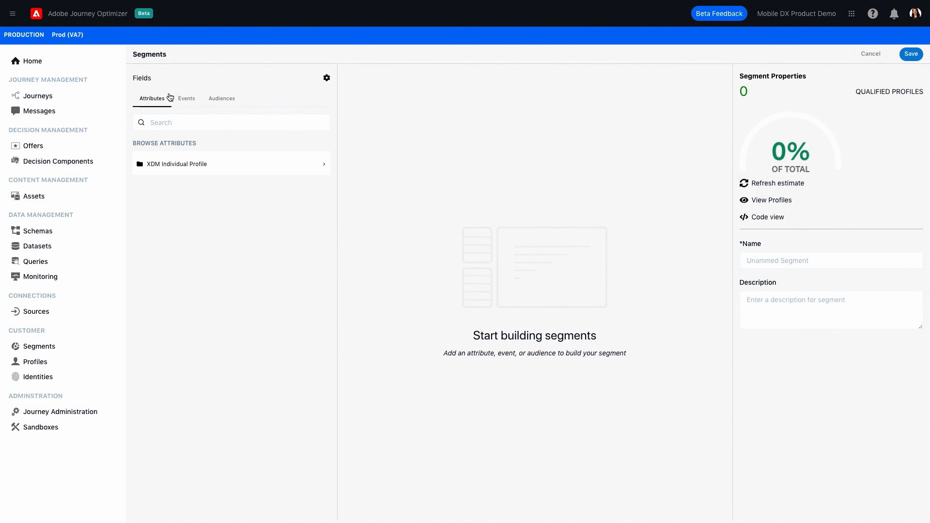
{"action": "mouse_move", "coordinate": [182, 88]}
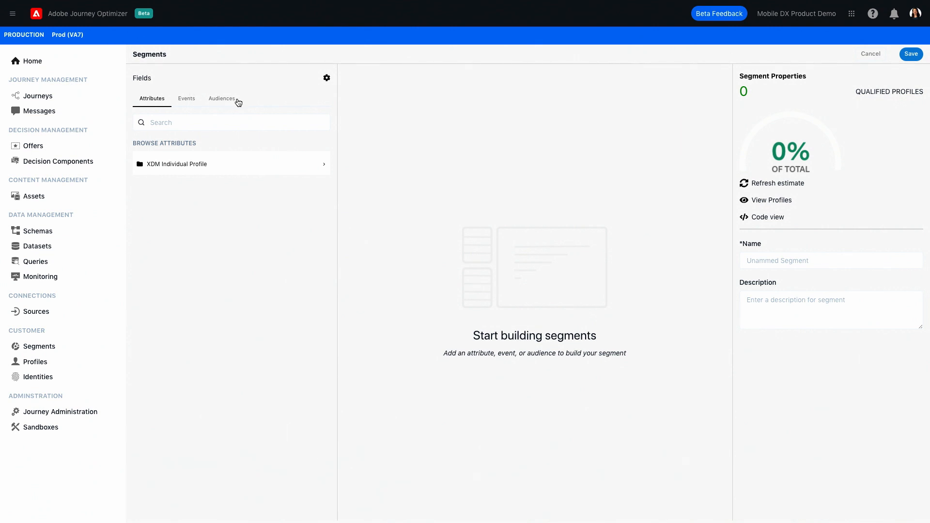
{"action": "mouse_move", "coordinate": [258, 111]}
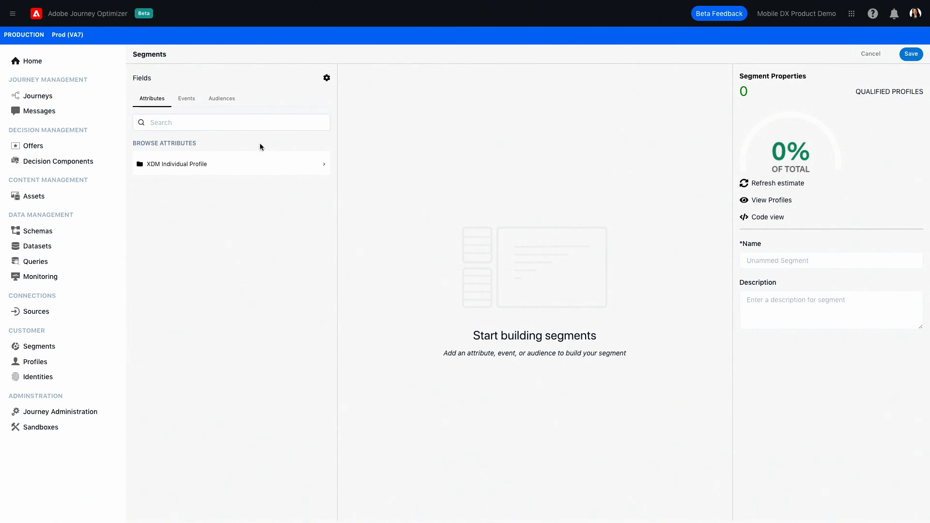
{"action": "mouse_move", "coordinate": [262, 158]}
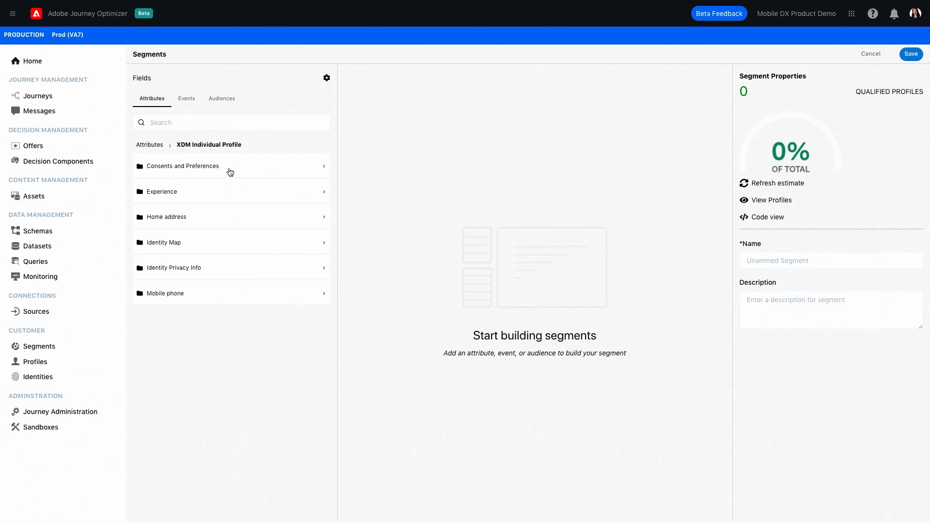
{"action": "mouse_move", "coordinate": [193, 191]}
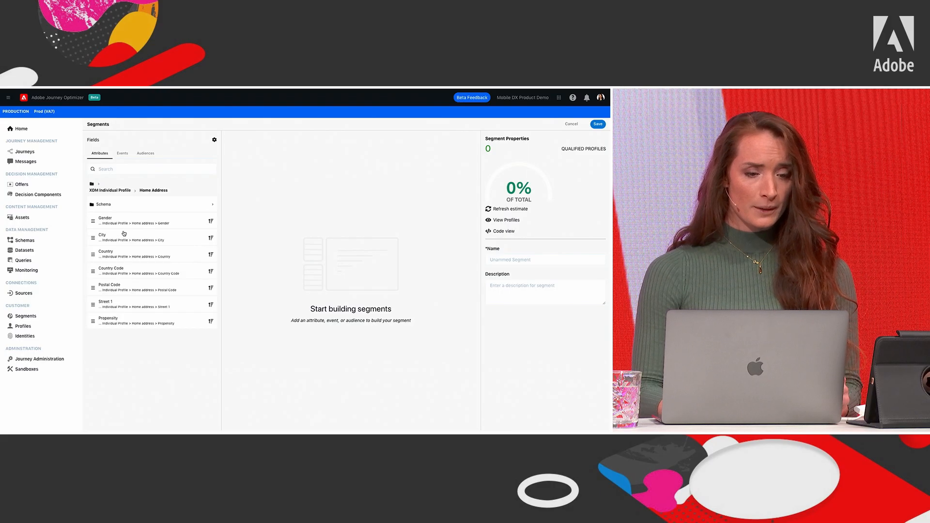
Step: Add rules for Home address Country United States and Propensity greater than 78
{"action": "left_click_drag", "start_coordinate": [106, 254], "coordinate": [335, 232]}
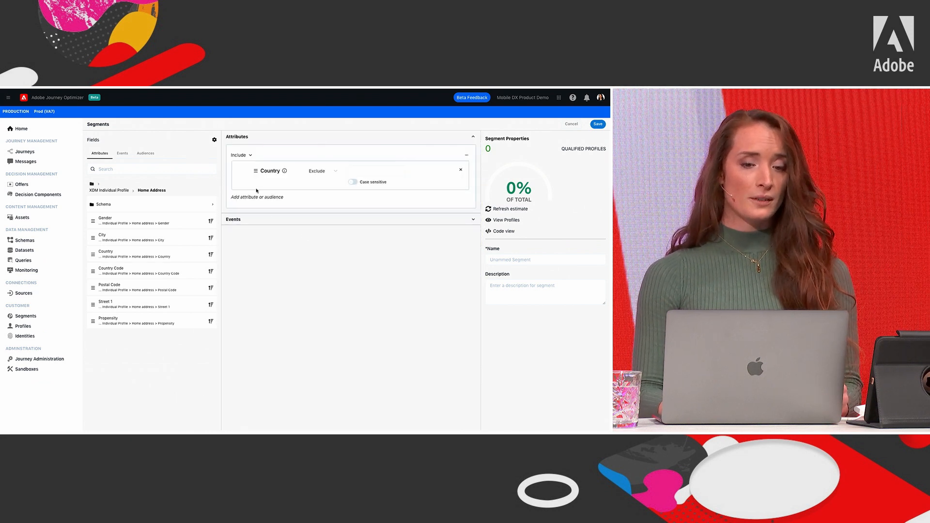
{"action": "left_click", "coordinate": [376, 170]}
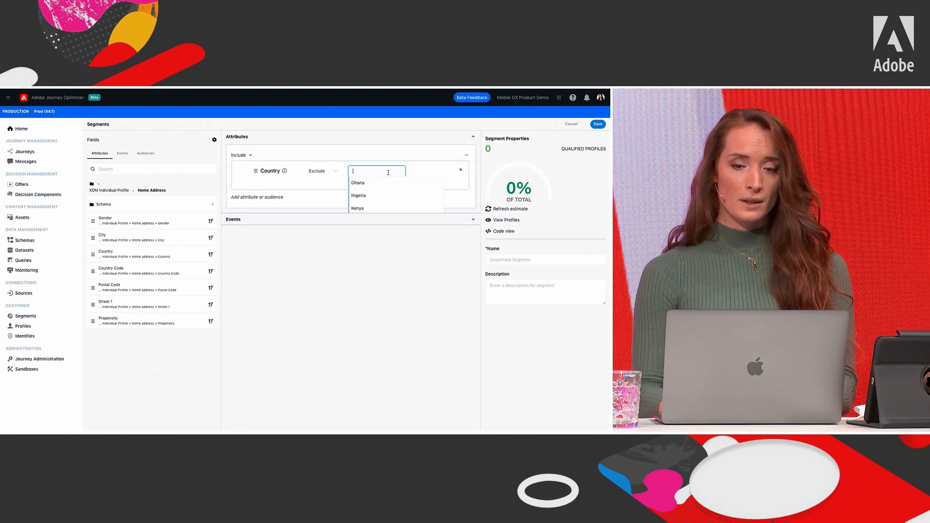
{"action": "type", "text": "uni"}
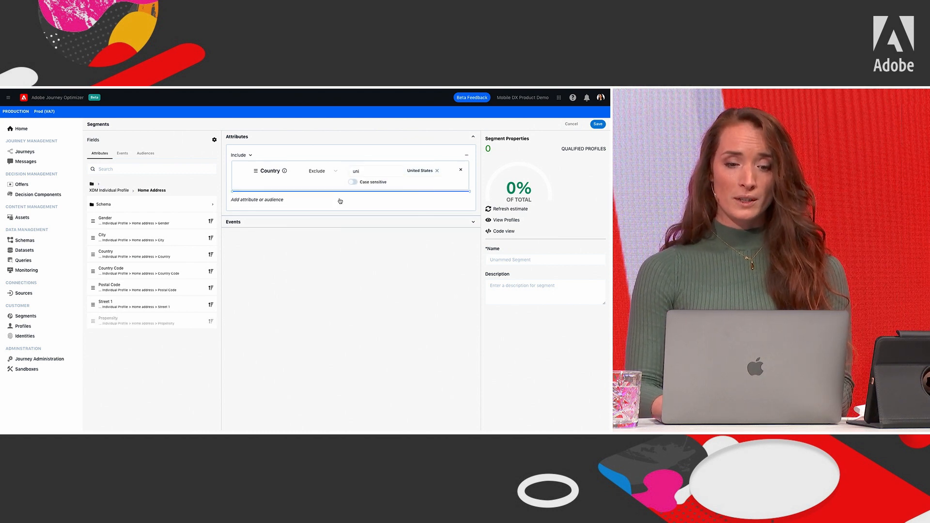
{"action": "left_click", "coordinate": [258, 200]}
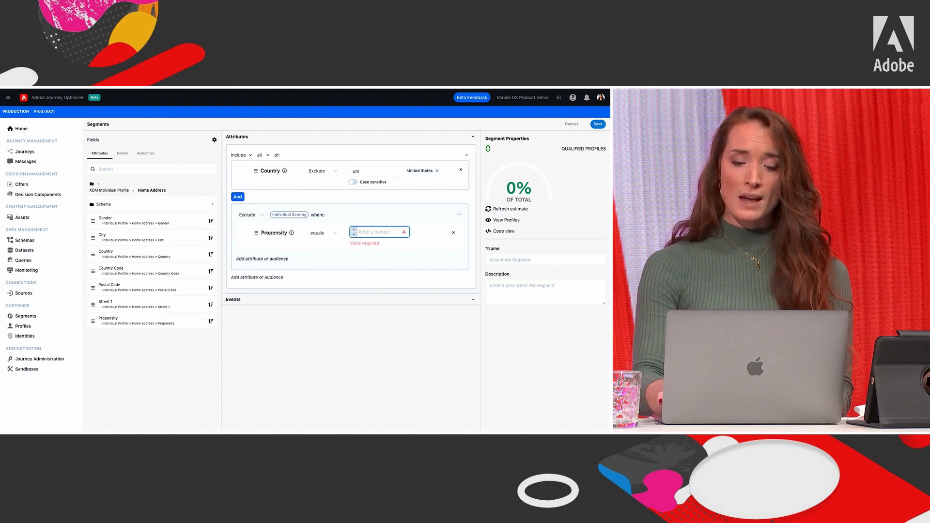
{"action": "left_click", "coordinate": [323, 233]}
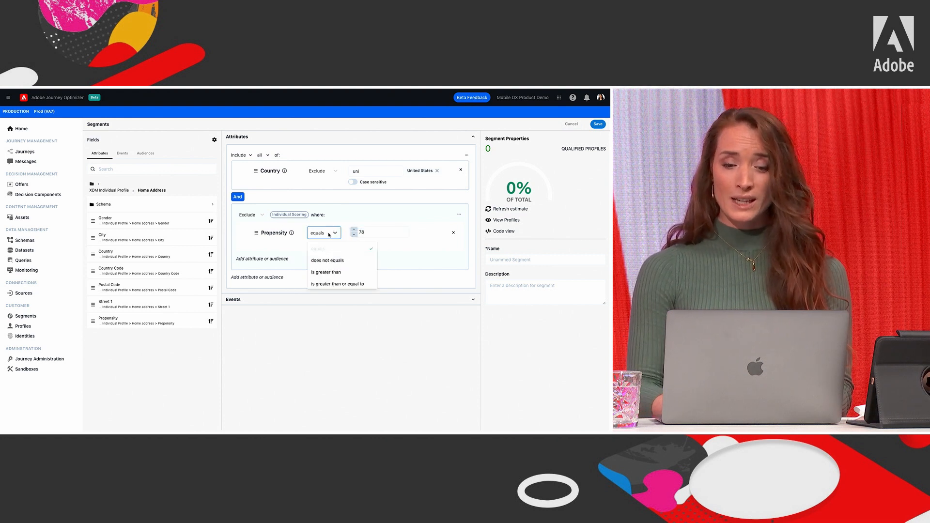
{"action": "left_click", "coordinate": [326, 271]}
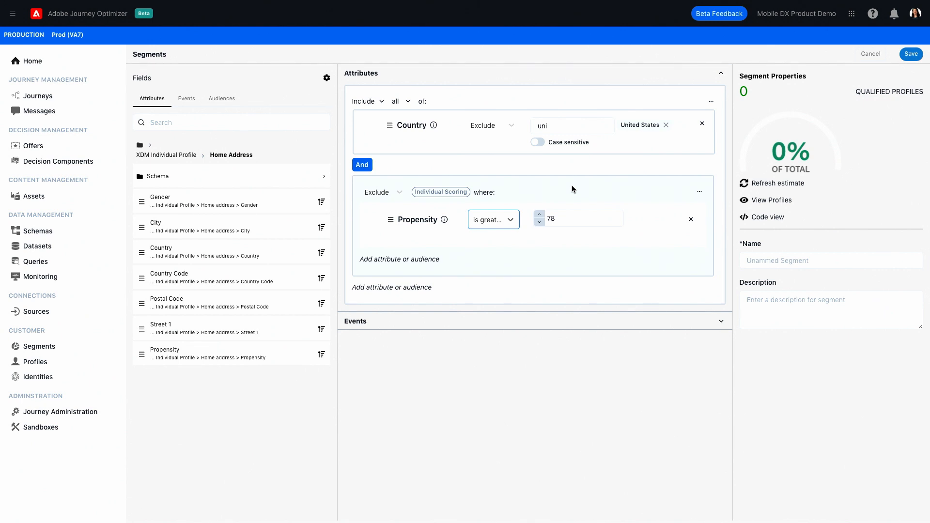
{"action": "mouse_move", "coordinate": [507, 183]}
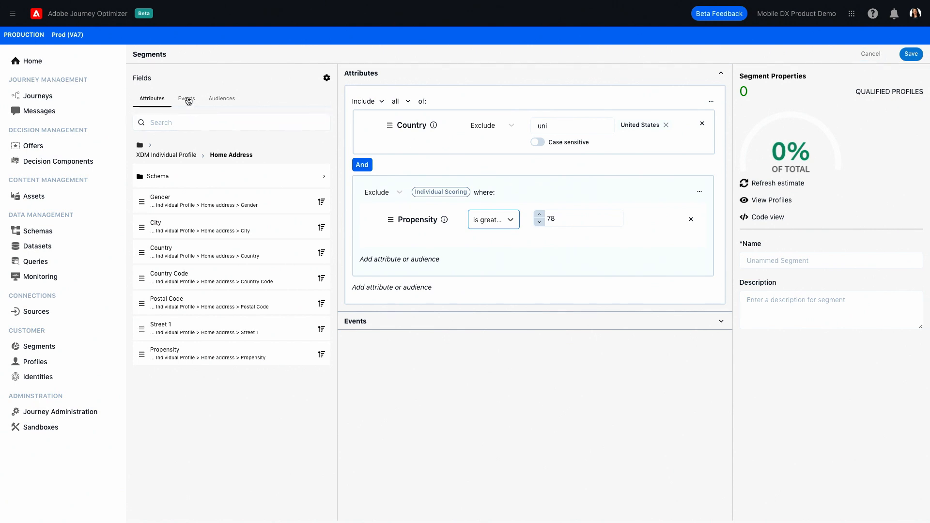
Step: Build the event sequence Email Clicked, Product Views, then Purchases in the timeline
{"action": "left_click", "coordinate": [186, 99]}
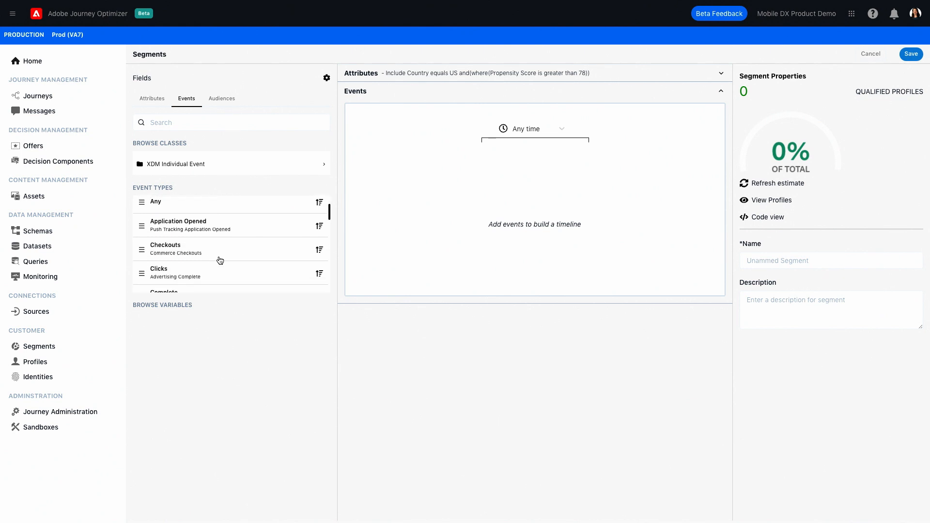
{"action": "scroll", "scroll_direction": "down", "scroll_amount": 3}
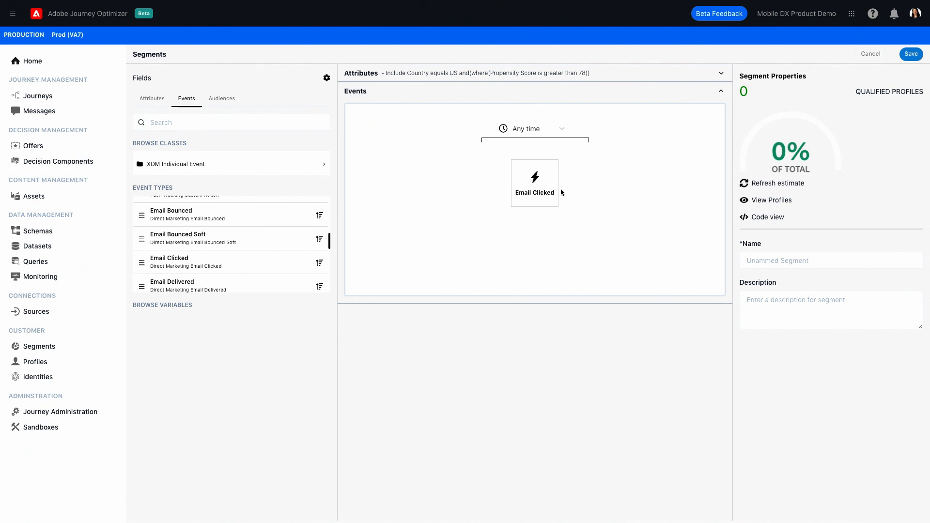
{"action": "mouse_move", "coordinate": [74, 250]}
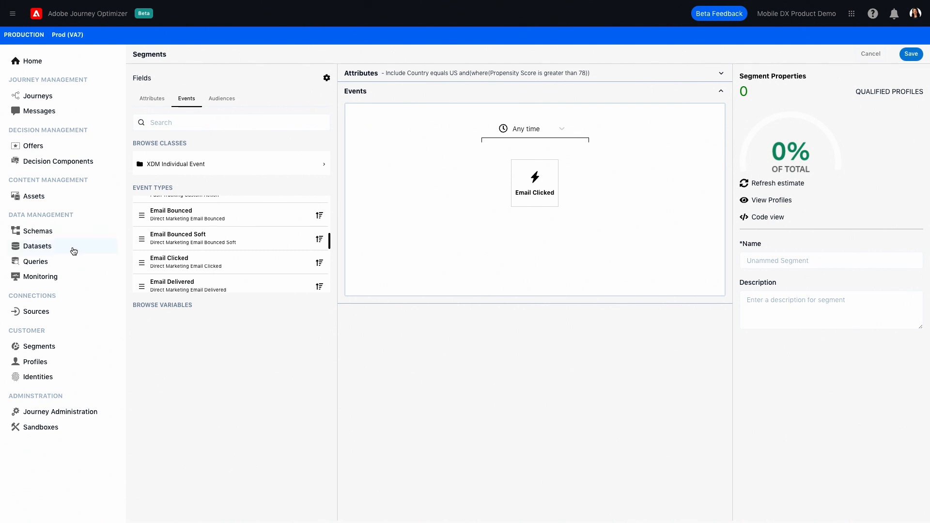
{"action": "scroll", "scroll_direction": "down", "scroll_amount": 3}
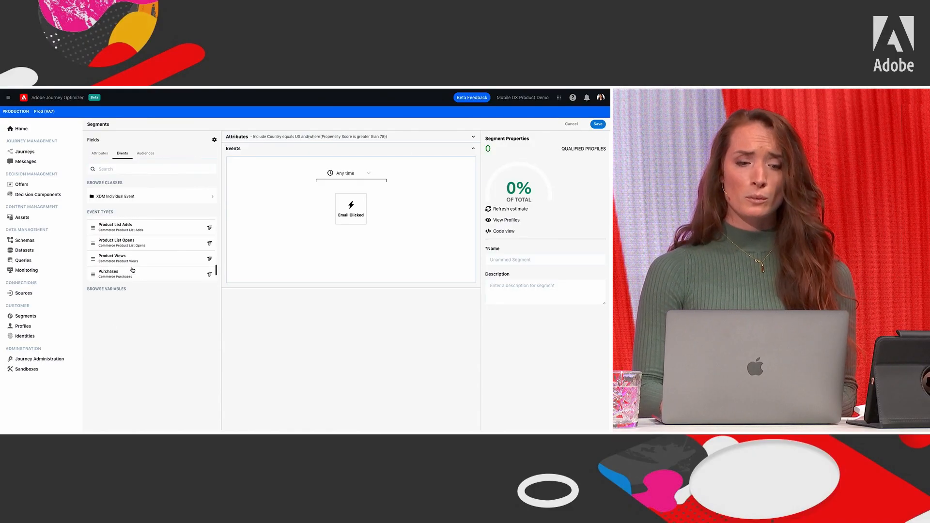
{"action": "left_click_drag", "start_coordinate": [111, 257], "coordinate": [350, 209]}
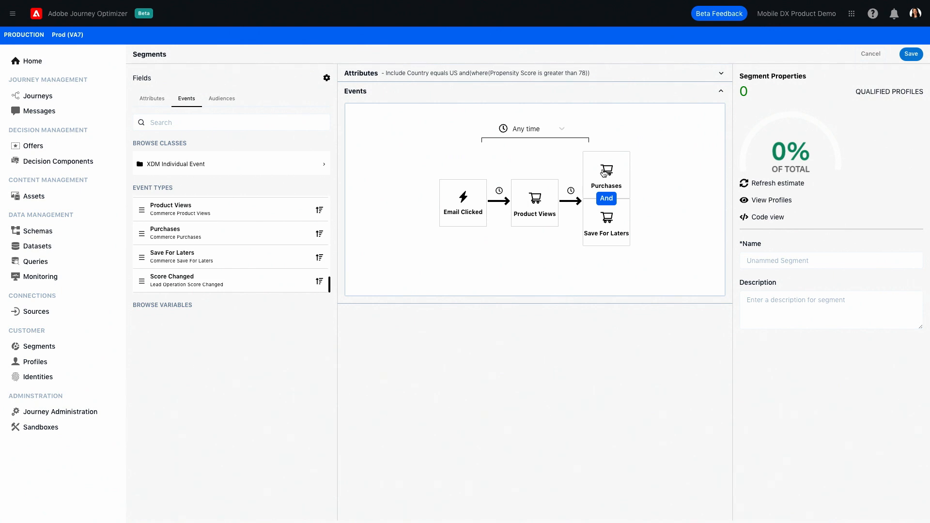
Step: Set the Save For Laters event in the sequence to Exclude
{"action": "left_click", "coordinate": [606, 172]}
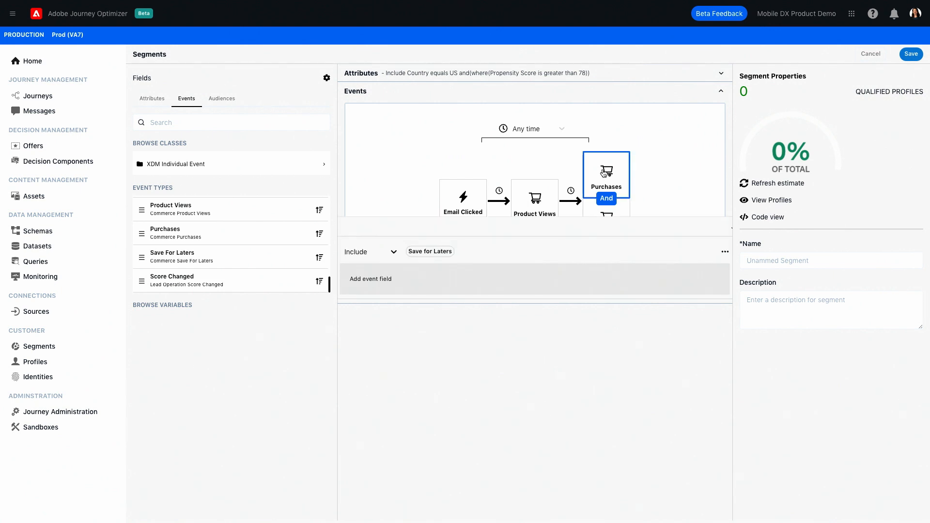
{"action": "left_click", "coordinate": [371, 252]}
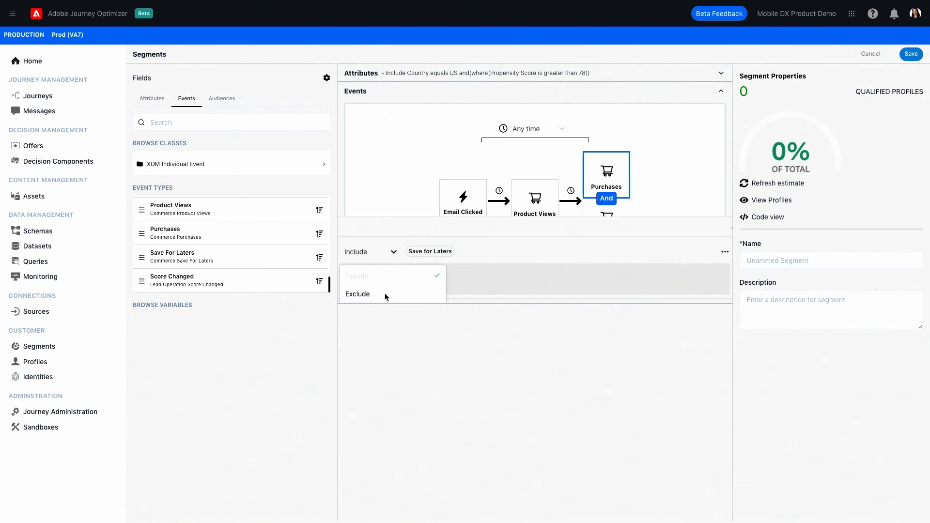
{"action": "left_click", "coordinate": [357, 294]}
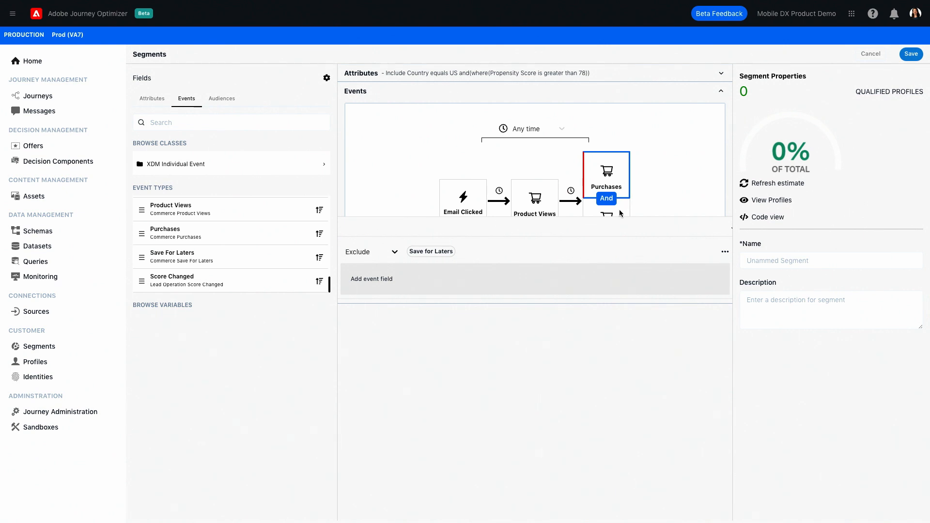
{"action": "left_click", "coordinate": [370, 252]}
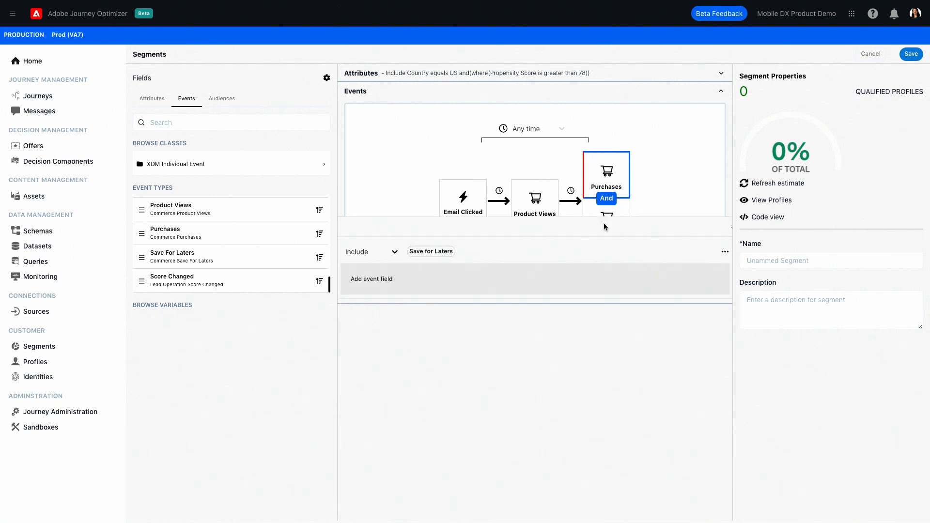
{"action": "left_click", "coordinate": [371, 252]}
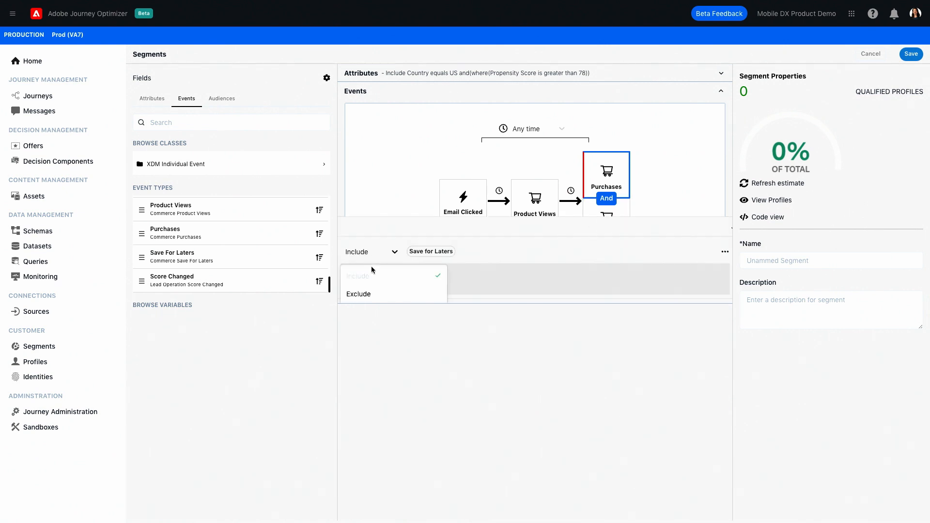
{"action": "left_click", "coordinate": [358, 294]}
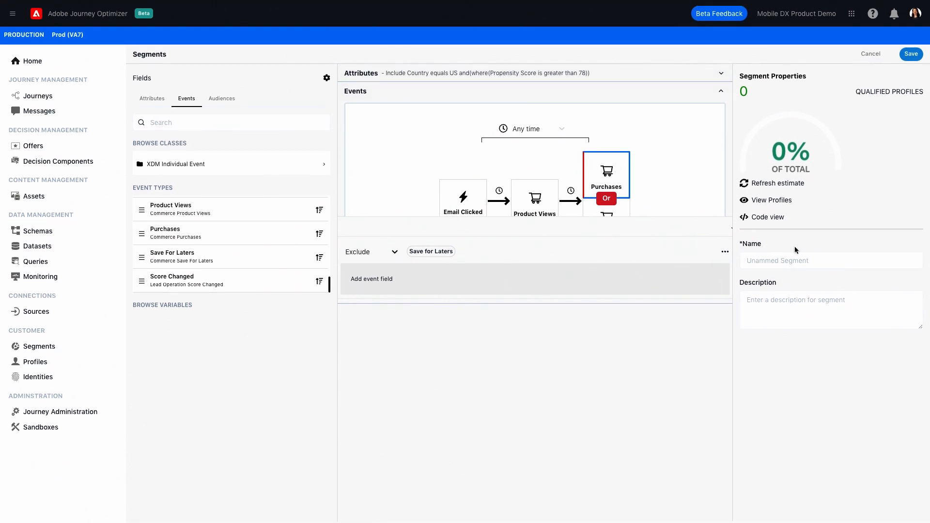
Step: Name the segment 'LUMA - Product View Abandon' and save it to its summary page
{"action": "left_click", "coordinate": [830, 260]}
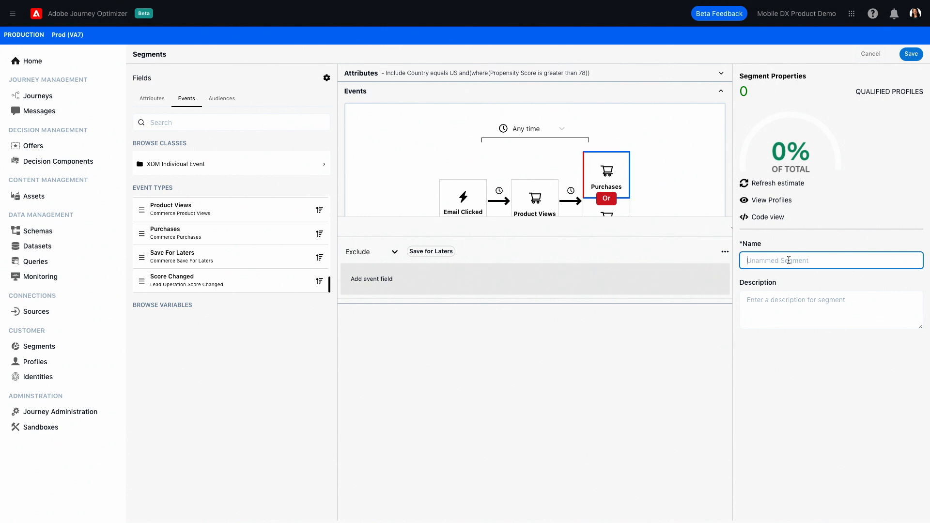
{"action": "type", "text": "LUMA - abandoned cart"}
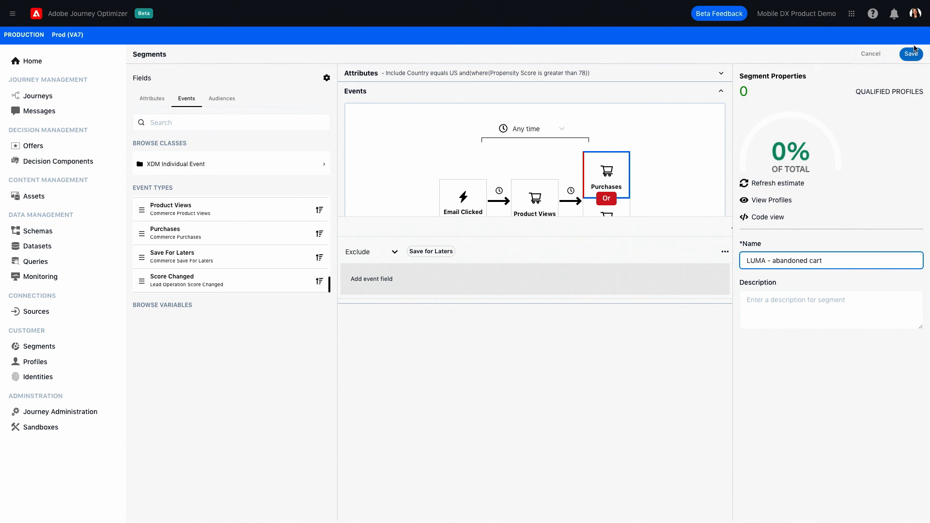
{"action": "left_click", "coordinate": [910, 54]}
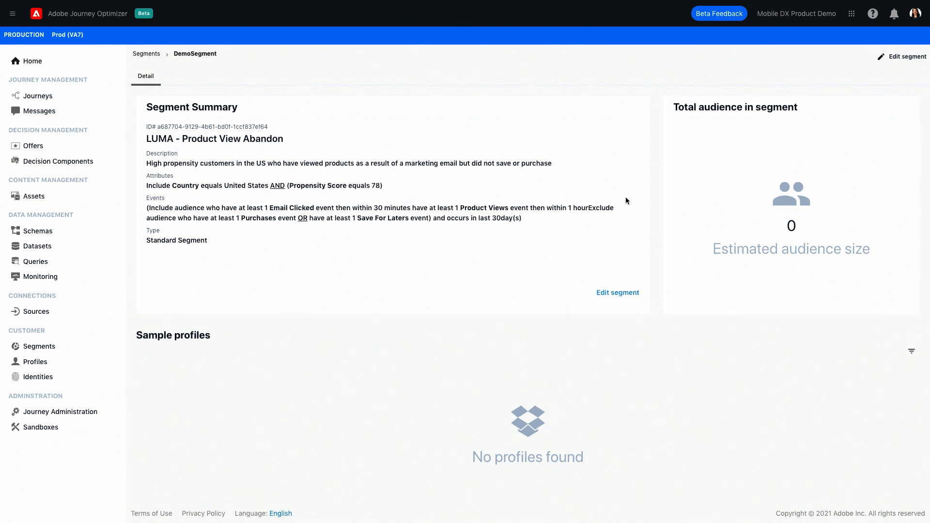
{"action": "mouse_move", "coordinate": [495, 230]}
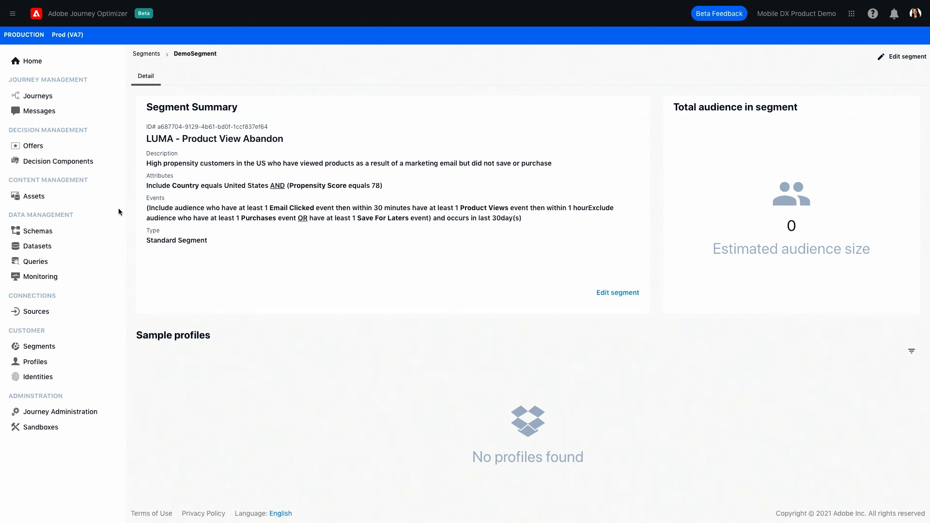
{"action": "mouse_move", "coordinate": [33, 146]}
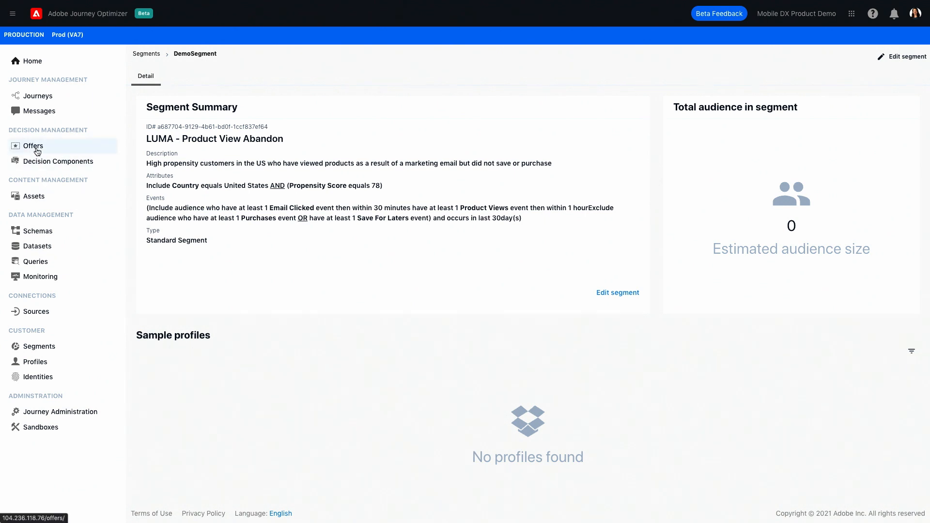
Step: From the Offers list, open the LUMA - Zeppelin Yoga Pant offer details
{"action": "left_click", "coordinate": [33, 147]}
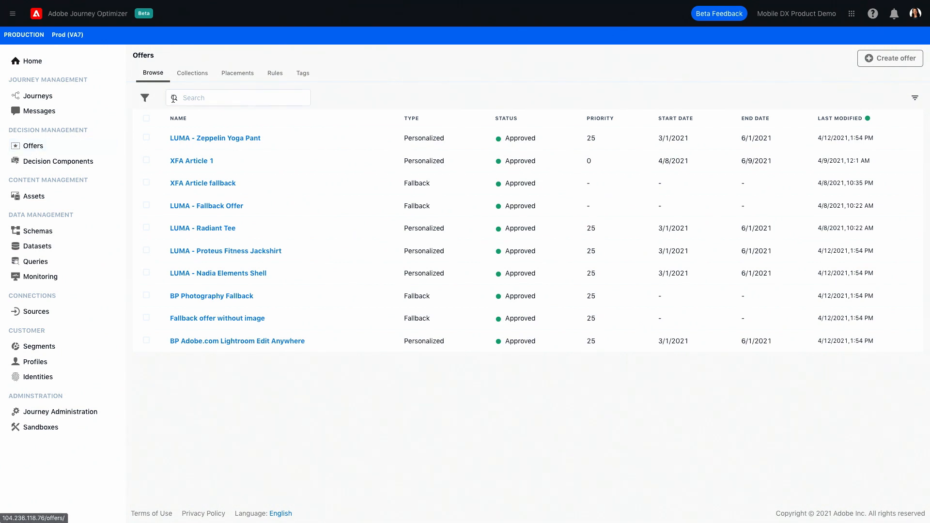
{"action": "left_click", "coordinate": [238, 97]}
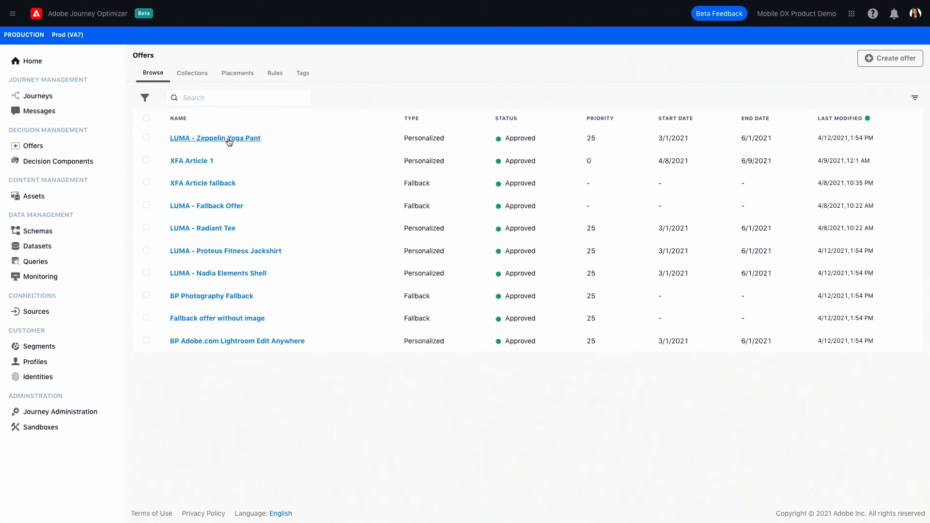
{"action": "left_click", "coordinate": [215, 138]}
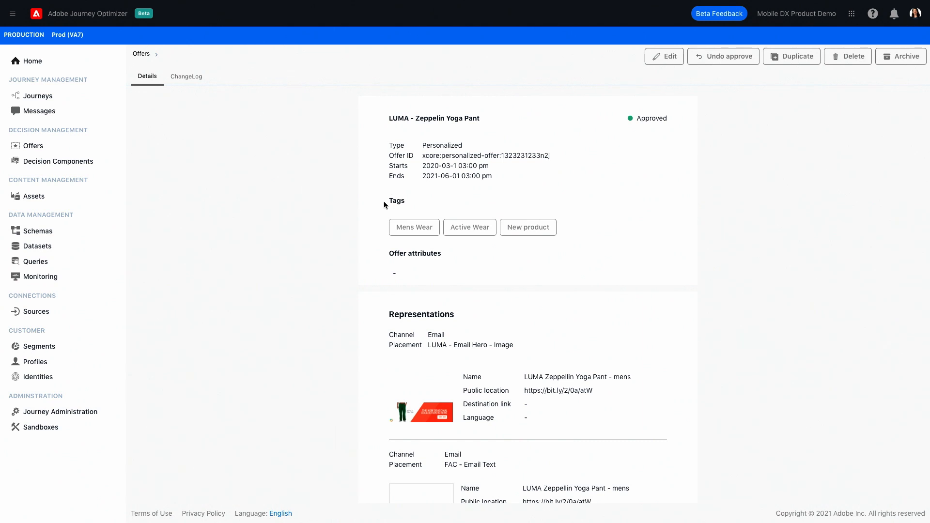
{"action": "mouse_move", "coordinate": [398, 227]}
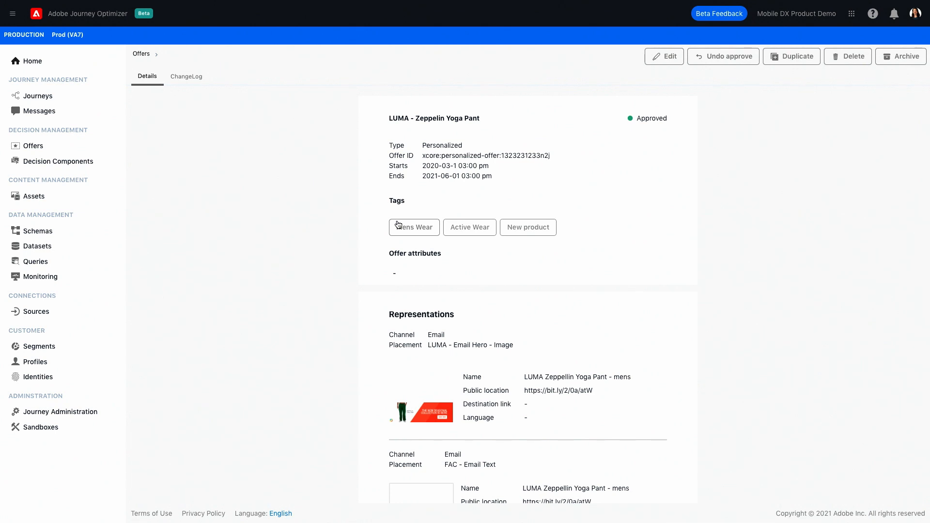
Step: Review its email representations, male-gender eligibility rule and priority 25
{"action": "scroll", "scroll_direction": "down", "scroll_amount": 3}
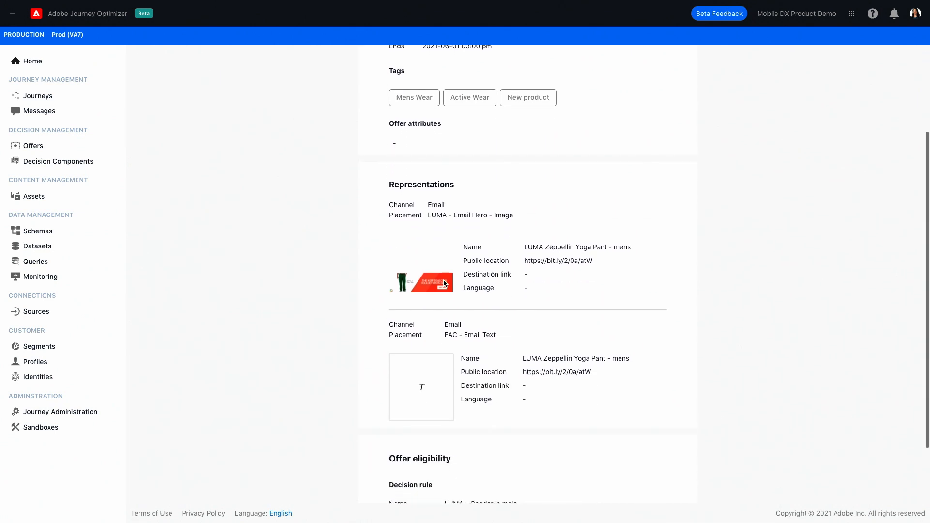
{"action": "scroll", "scroll_direction": "down", "scroll_amount": 3}
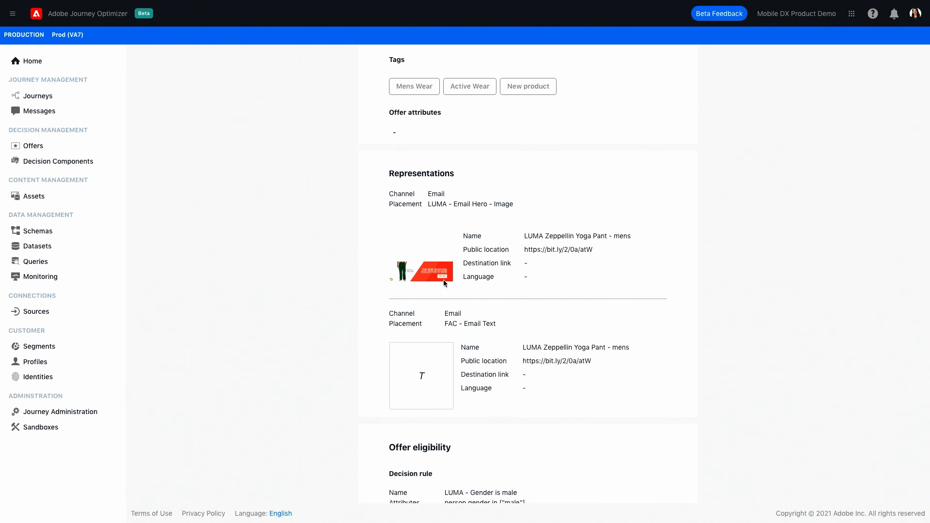
{"action": "scroll", "scroll_direction": "down", "scroll_amount": 3}
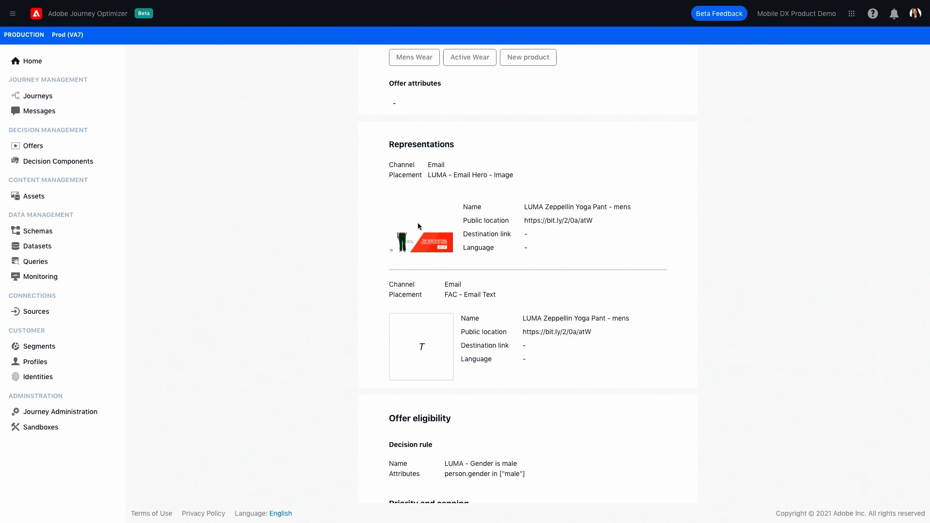
{"action": "mouse_move", "coordinate": [416, 225]}
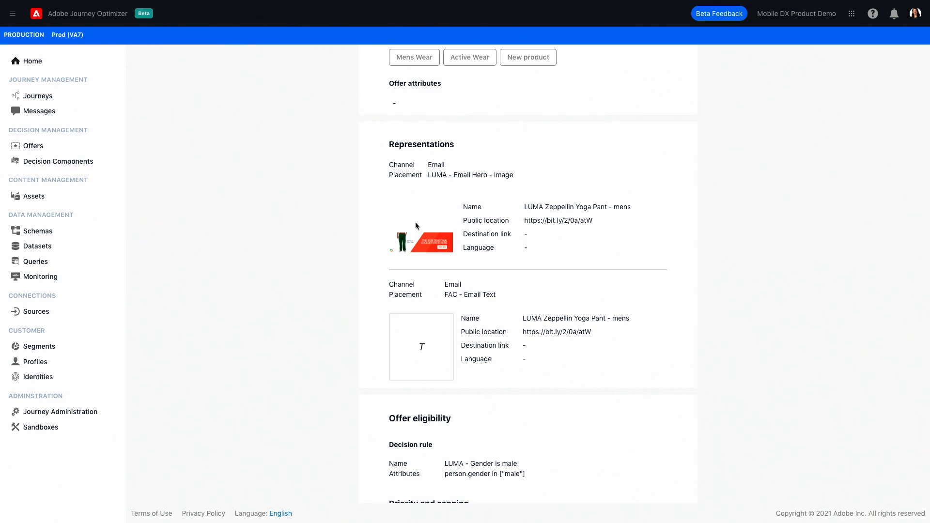
{"action": "scroll", "scroll_direction": "down", "scroll_amount": 3}
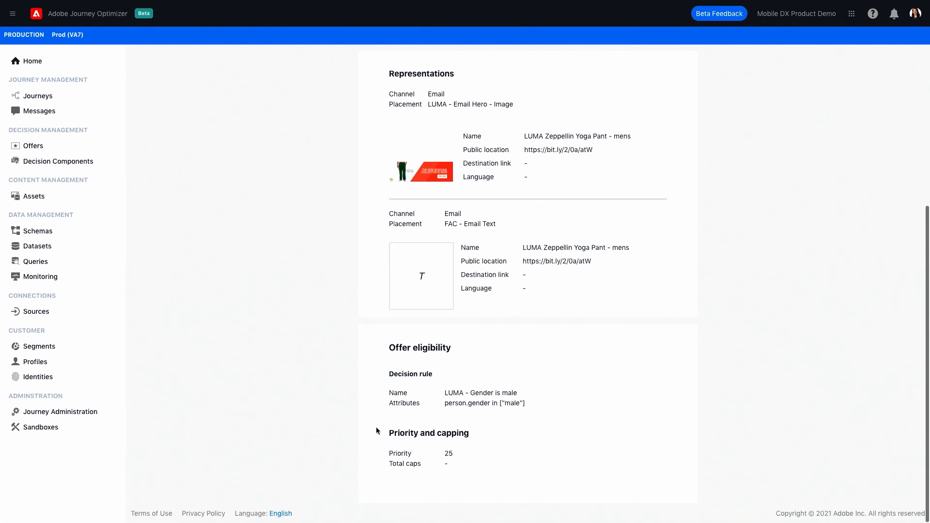
{"action": "mouse_move", "coordinate": [418, 386]}
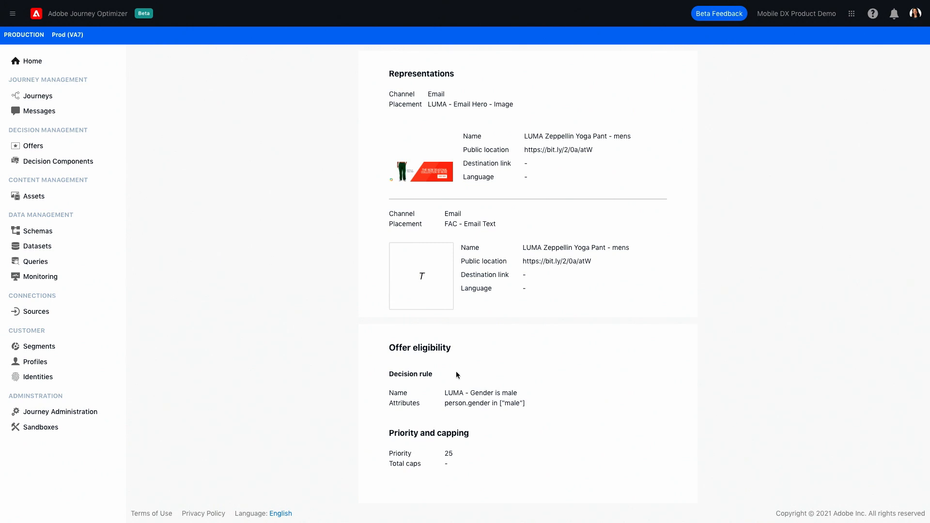
{"action": "mouse_move", "coordinate": [57, 161]}
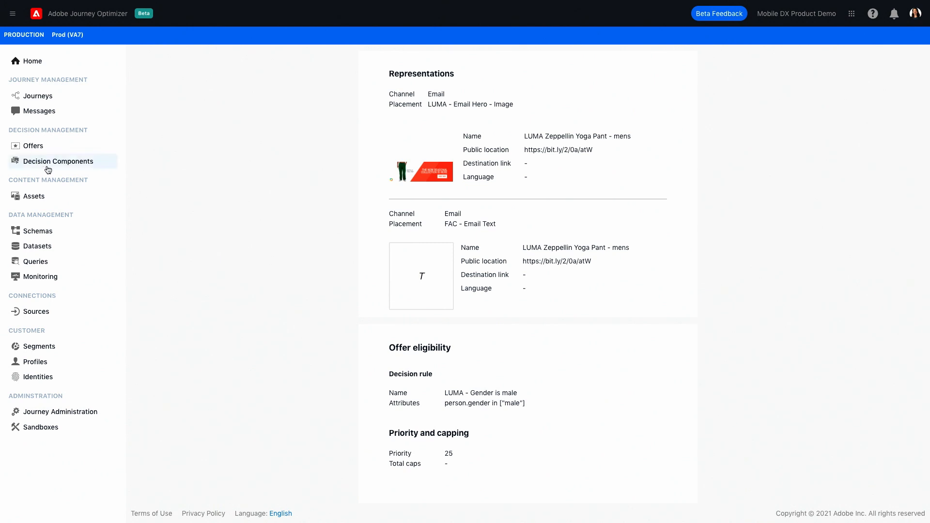
Step: Open the LUMA - Weekly Offers draft message from the Messages list
{"action": "left_click", "coordinate": [38, 110]}
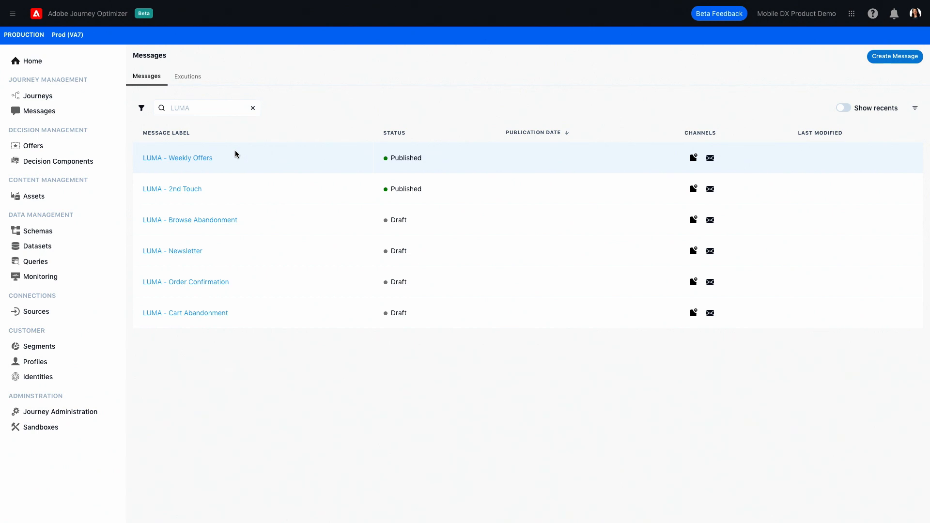
{"action": "mouse_move", "coordinate": [340, 122]}
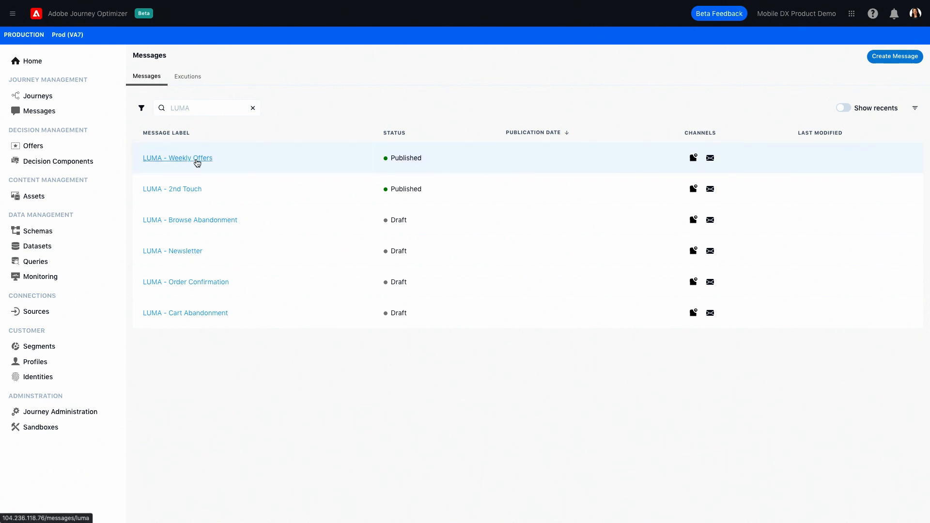
{"action": "left_click", "coordinate": [177, 158]}
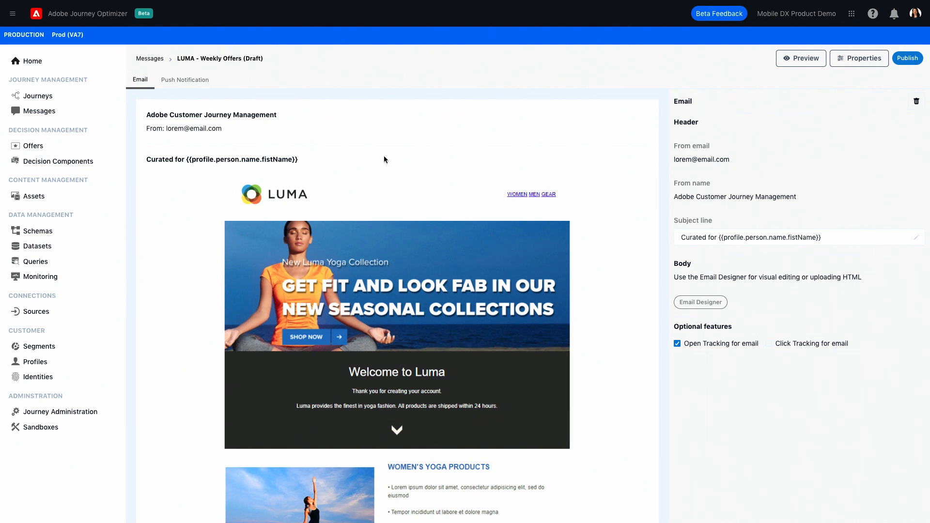
{"action": "mouse_move", "coordinate": [196, 99]}
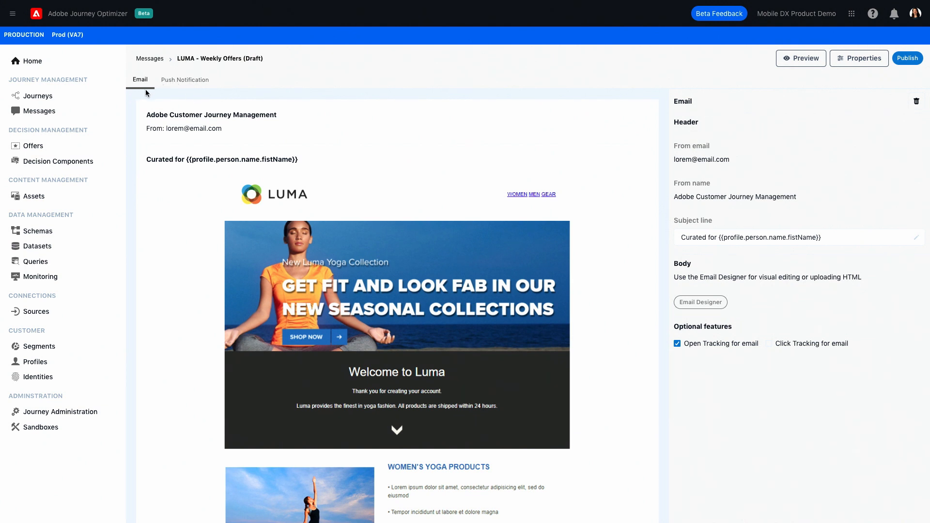
{"action": "mouse_move", "coordinate": [137, 96]}
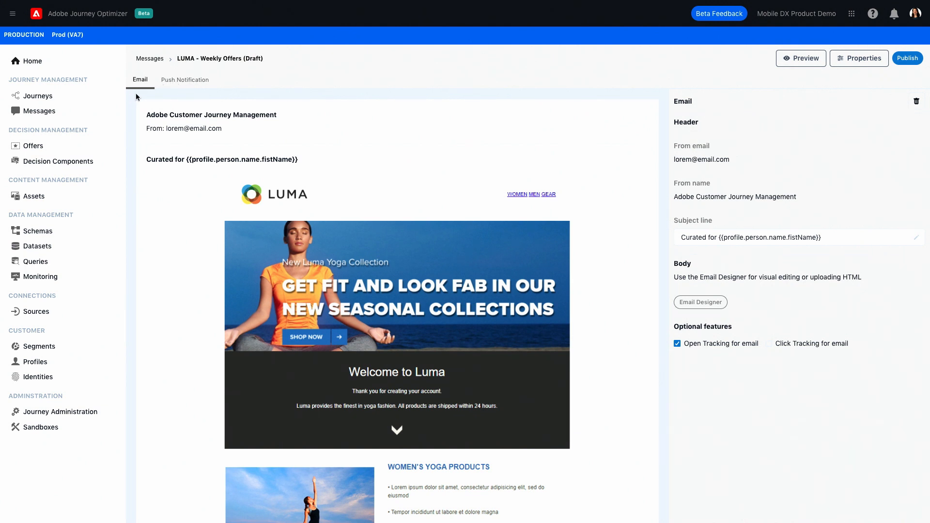
{"action": "mouse_move", "coordinate": [157, 108]}
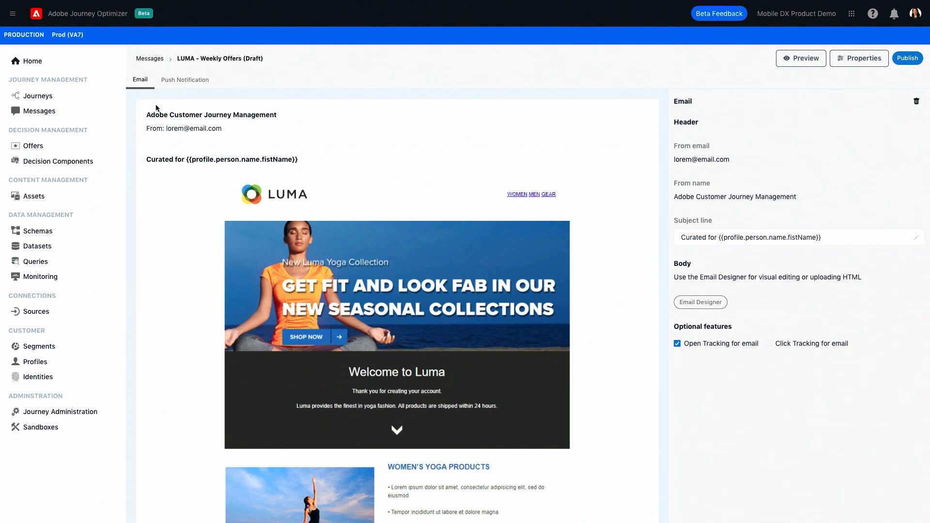
{"action": "mouse_move", "coordinate": [191, 85]}
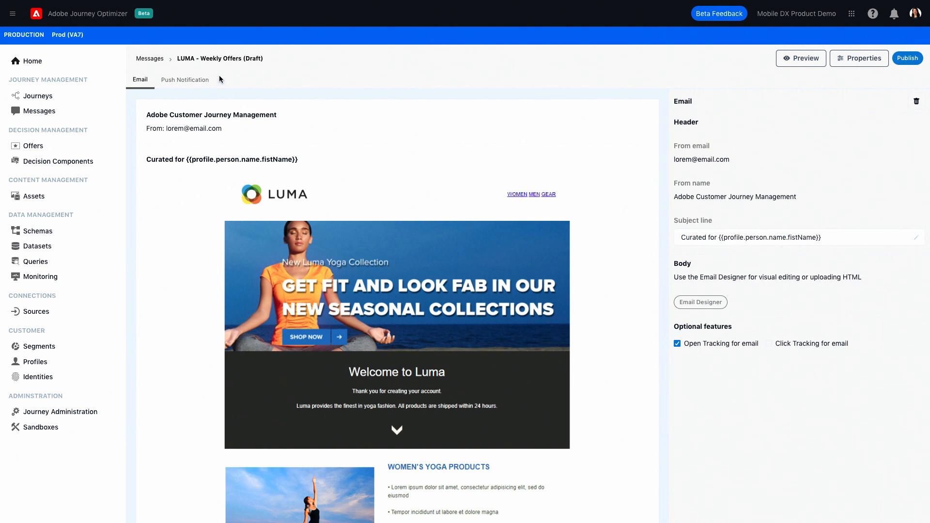
{"action": "mouse_move", "coordinate": [282, 113]}
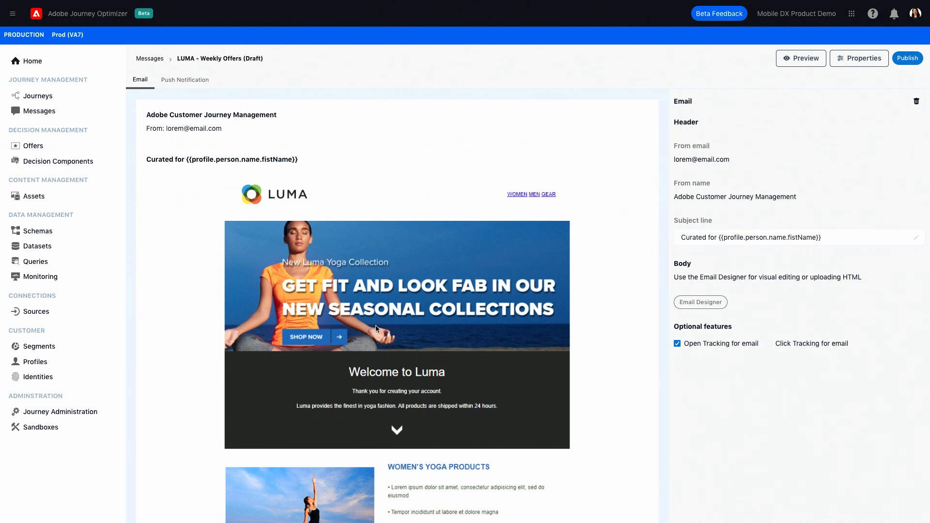
{"action": "mouse_move", "coordinate": [386, 324]}
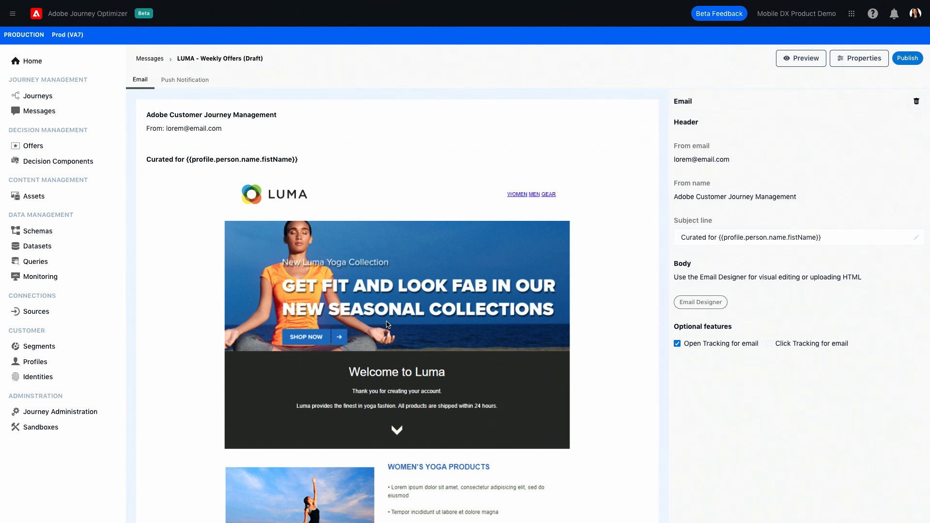
Step: Replace the hero image with outdoor-wear.png from the LUMA Campaign Assets folder
{"action": "left_click", "coordinate": [700, 302]}
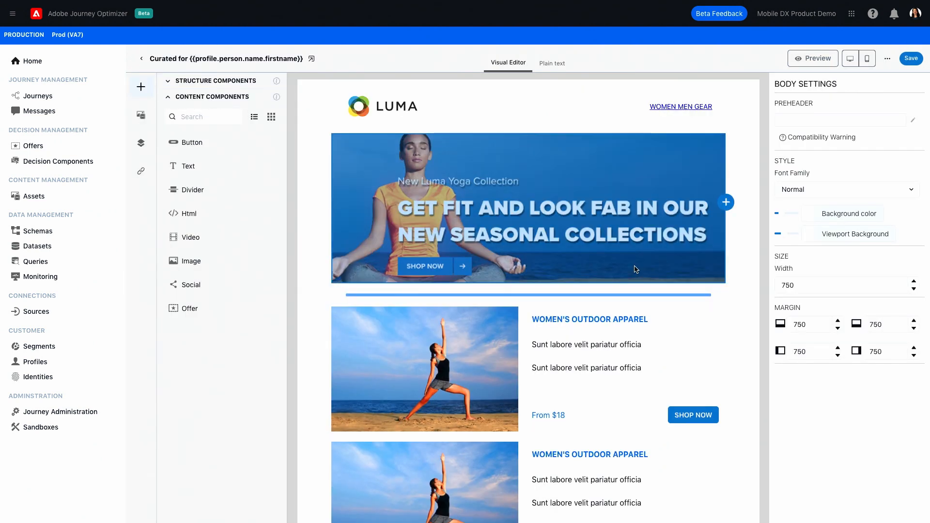
{"action": "mouse_move", "coordinate": [545, 190]}
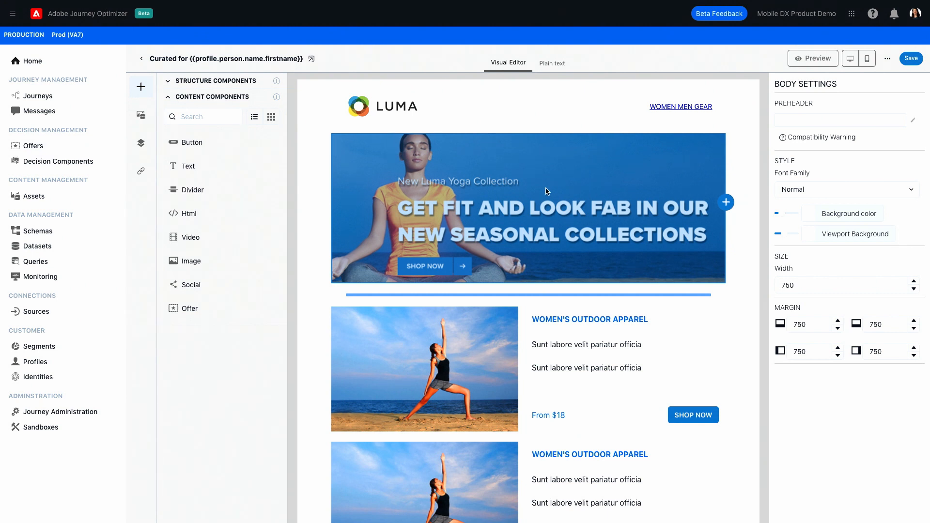
{"action": "left_click", "coordinate": [528, 207]}
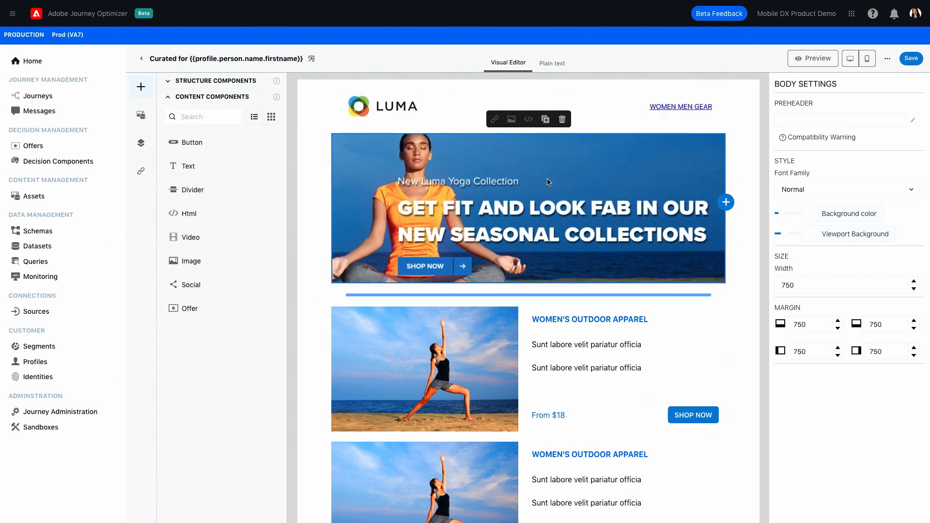
{"action": "left_click", "coordinate": [511, 120]}
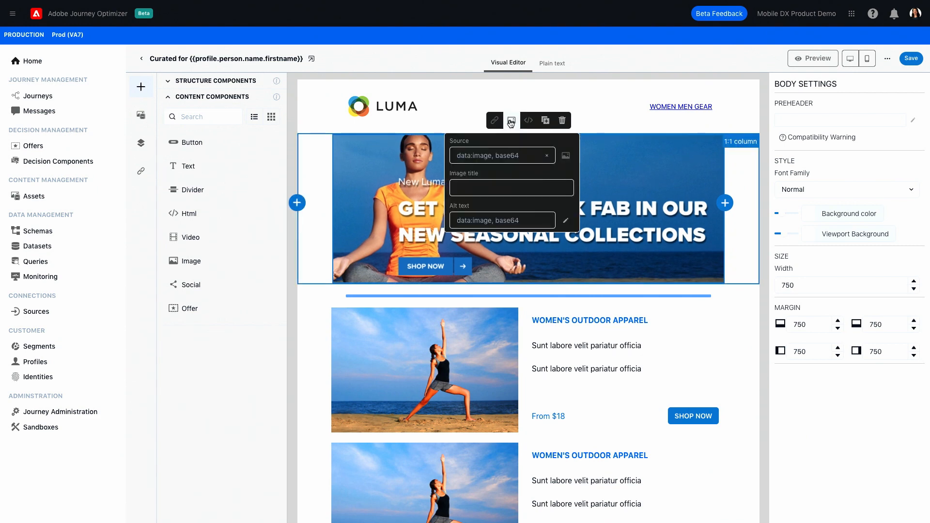
{"action": "left_click", "coordinate": [565, 155]}
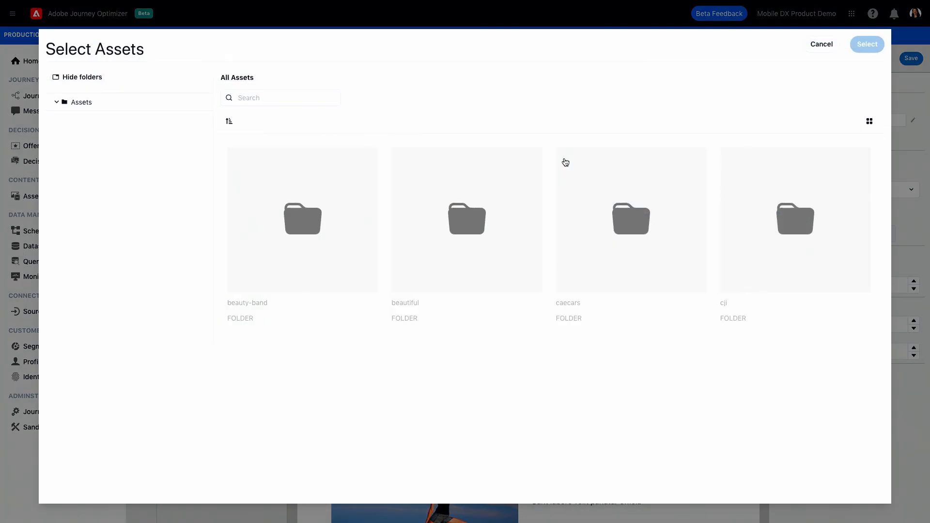
{"action": "left_click", "coordinate": [56, 102]}
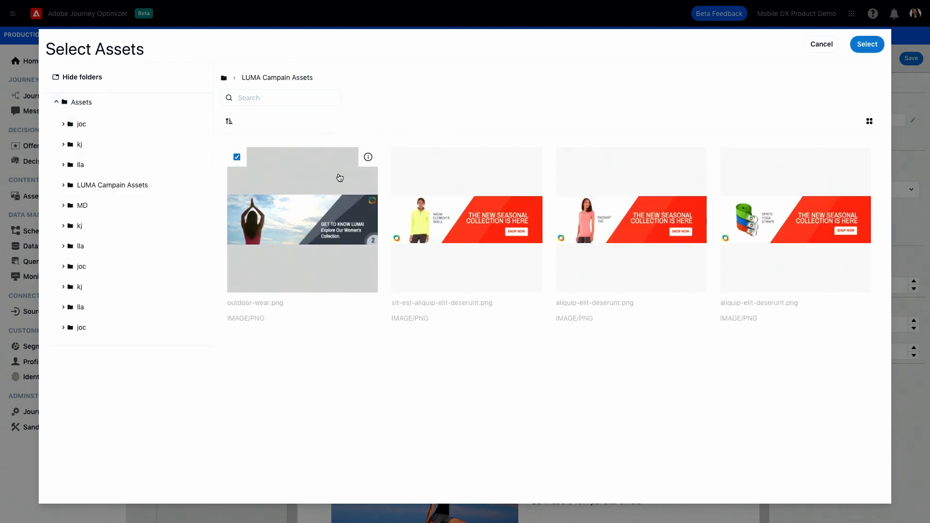
{"action": "left_click", "coordinate": [866, 43]}
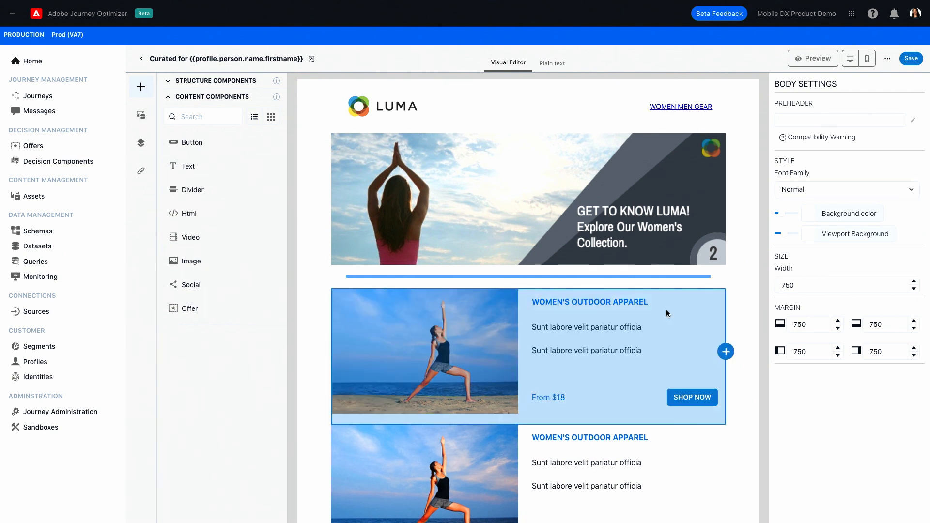
Step: Insert a validated Favorite Color profile field into the Women's Outdoor Apparel text
{"action": "double_click", "coordinate": [580, 349]}
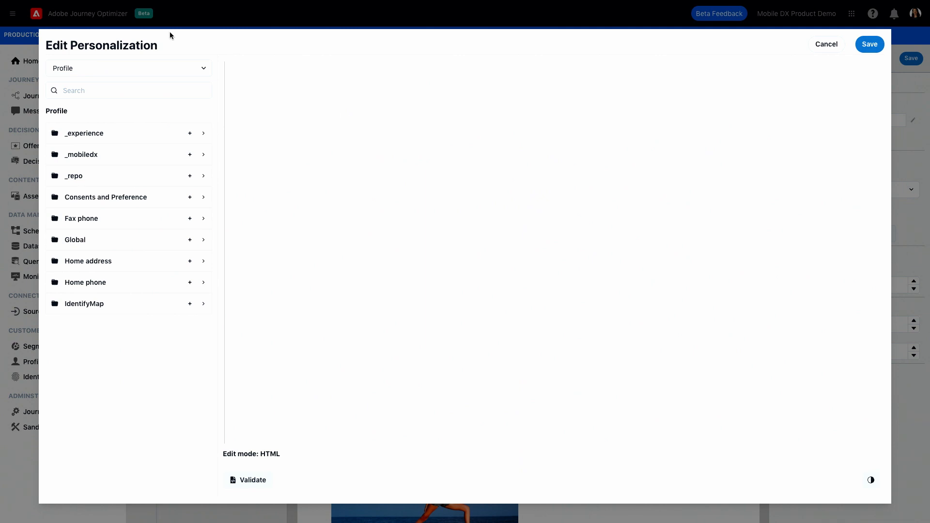
{"action": "type", "text": "fav"}
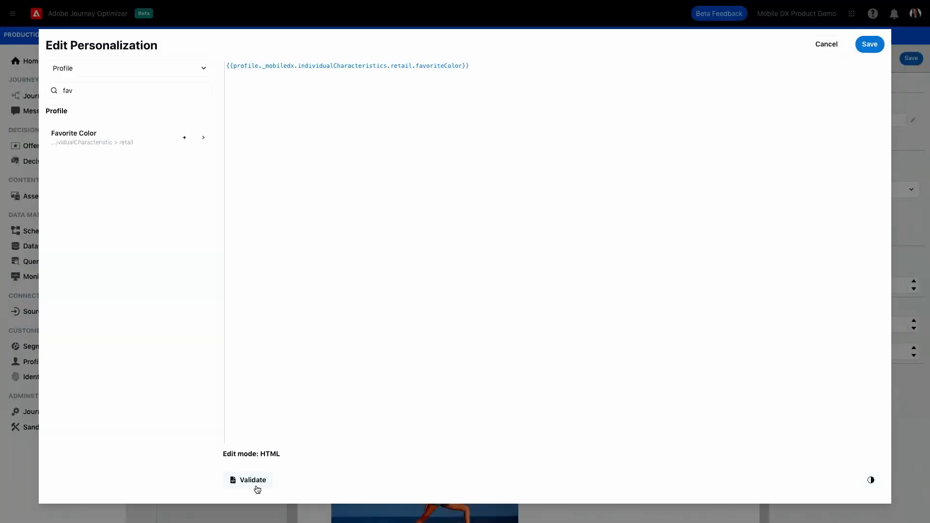
{"action": "left_click", "coordinate": [252, 480]}
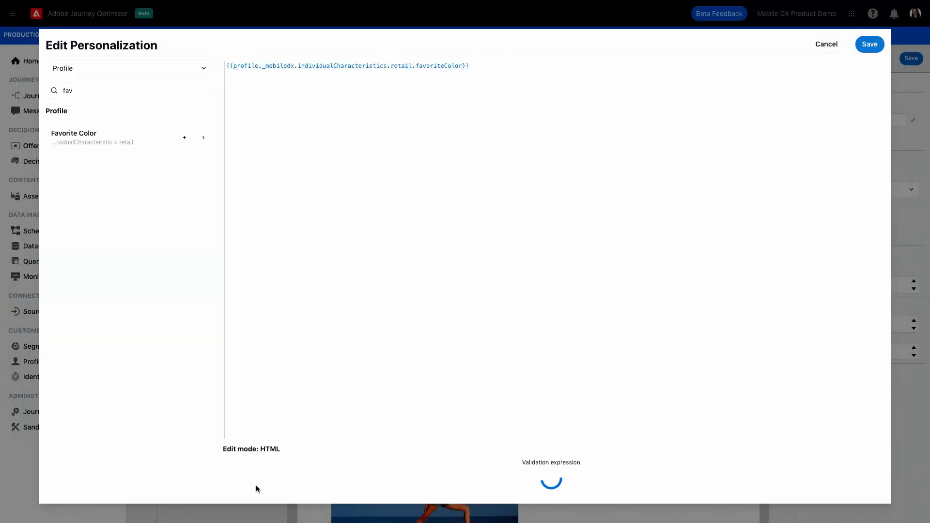
{"action": "left_click", "coordinate": [249, 488]}
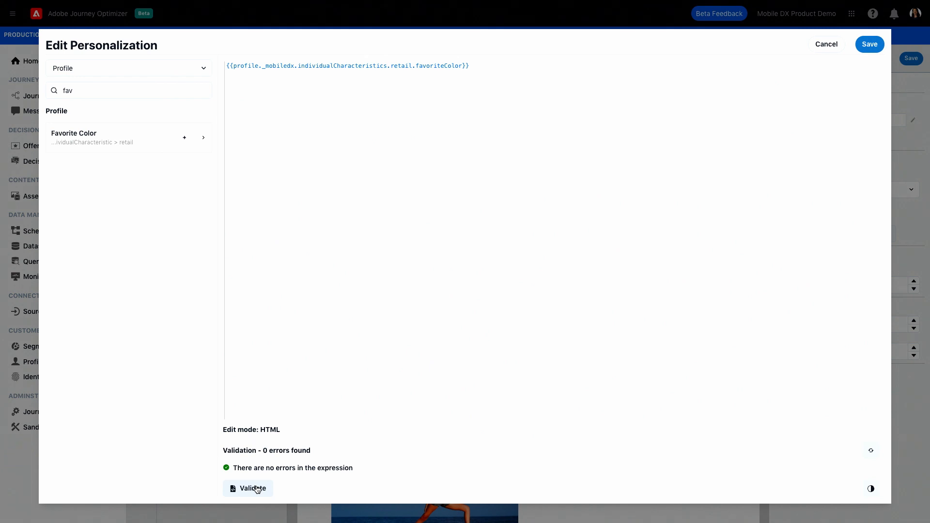
{"action": "mouse_move", "coordinate": [870, 44]}
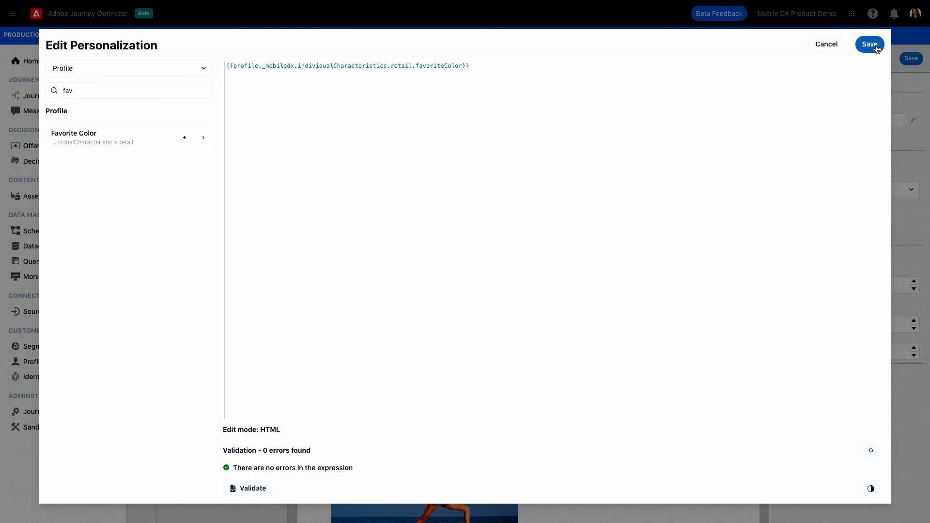
{"action": "left_click", "coordinate": [870, 44]}
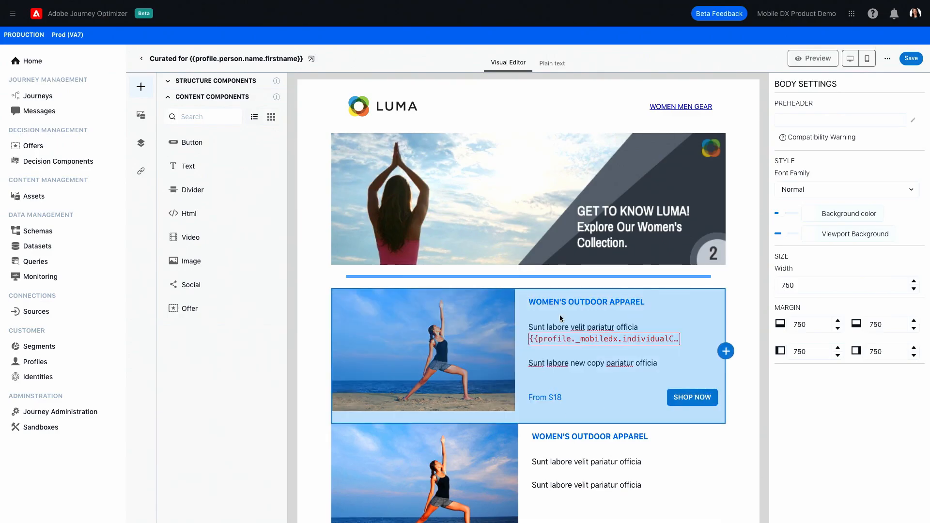
{"action": "mouse_move", "coordinate": [528, 359]}
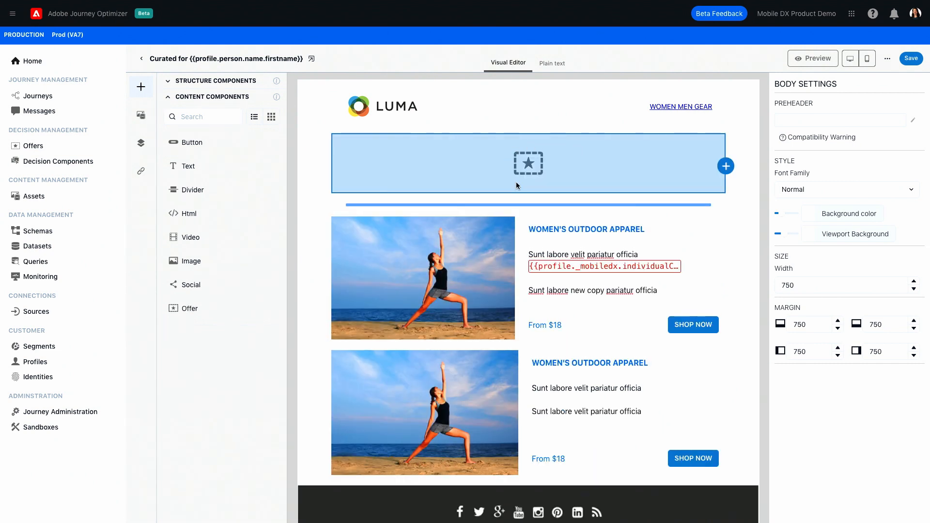
Step: Attach the LUMA Product offers decision for the LUMA - Email Hero - Image placement to the offer block
{"action": "left_click", "coordinate": [527, 163]}
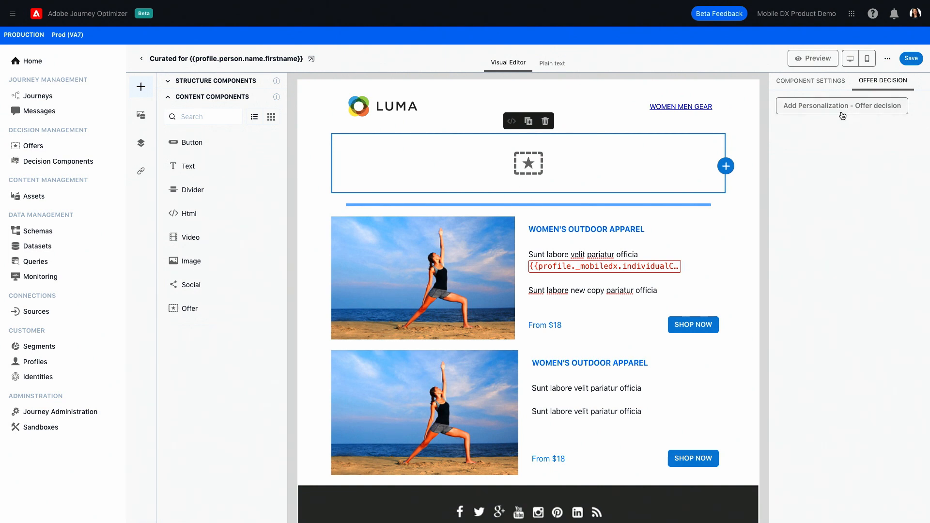
{"action": "left_click", "coordinate": [840, 105]}
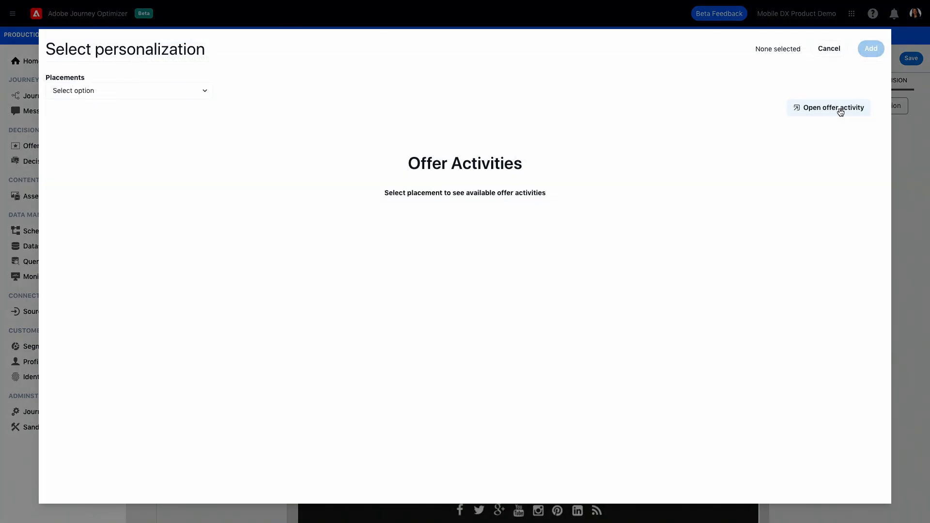
{"action": "mouse_move", "coordinate": [143, 115]}
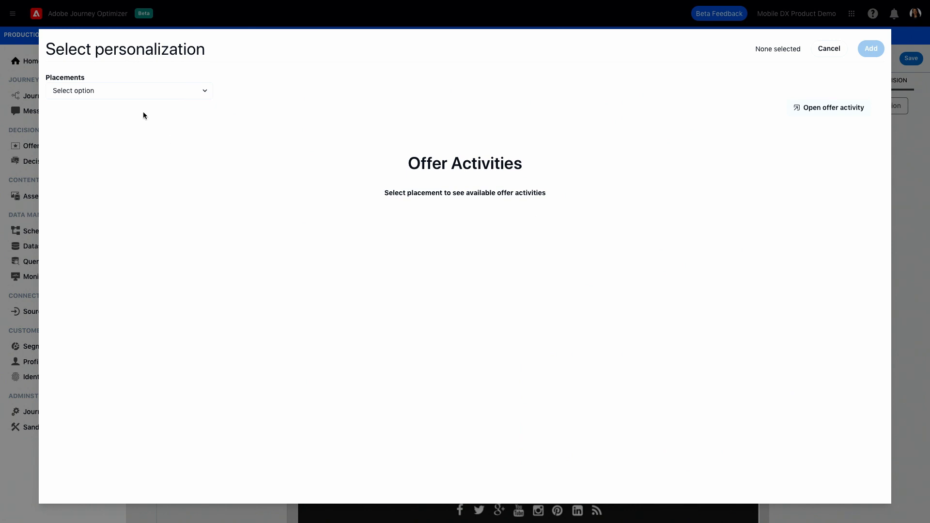
{"action": "left_click", "coordinate": [129, 90]}
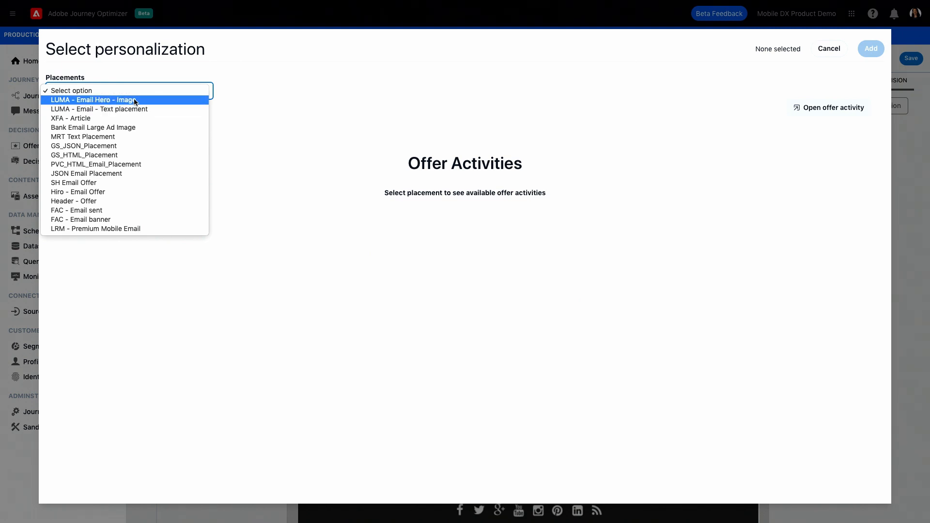
{"action": "left_click", "coordinate": [93, 100]}
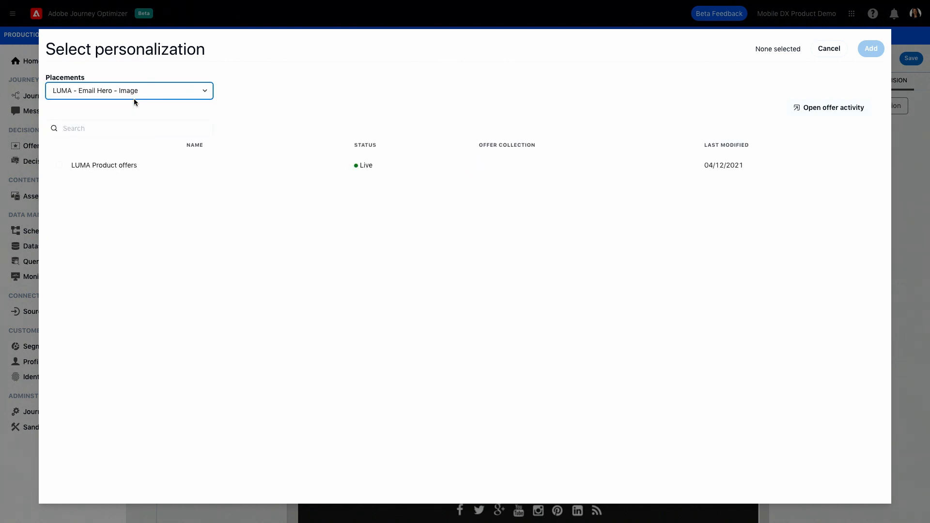
{"action": "left_click", "coordinate": [59, 165]}
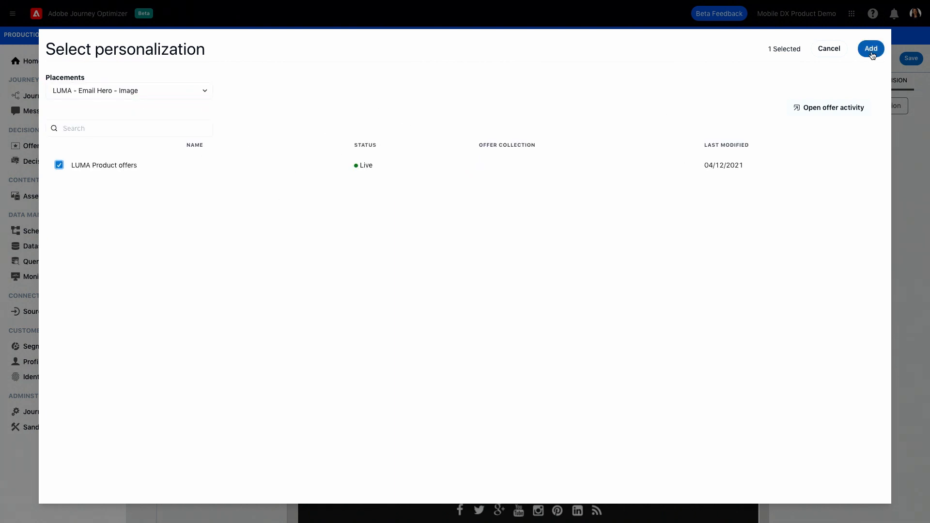
{"action": "left_click", "coordinate": [871, 48]}
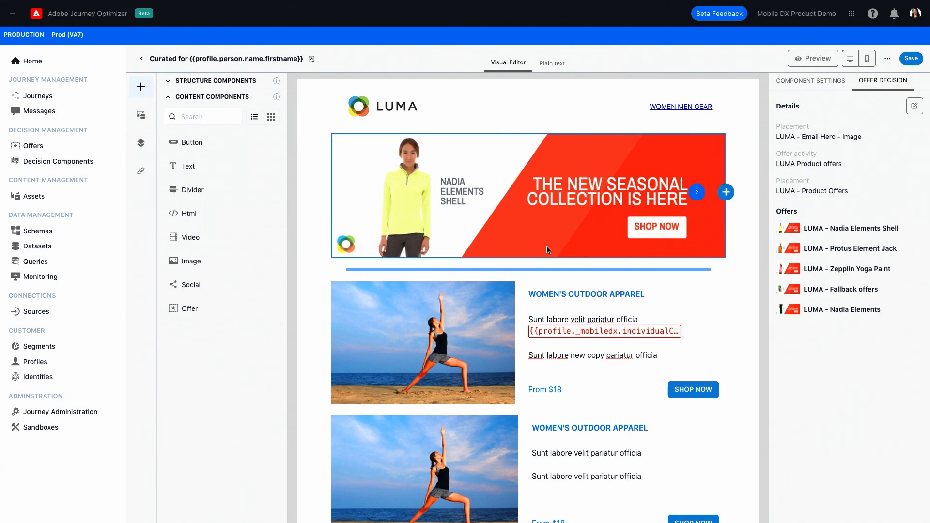
Step: Preview the next offer in the banner and return to the message overview
{"action": "left_click", "coordinate": [587, 293]}
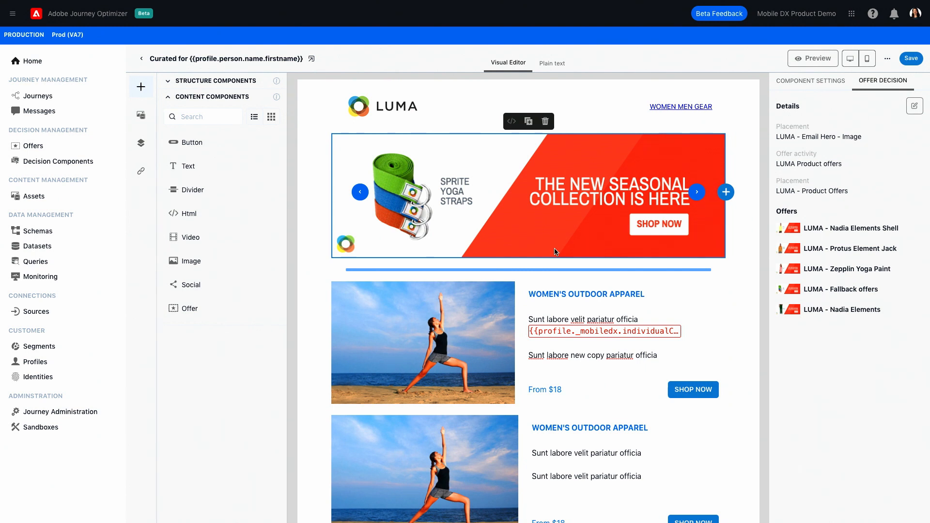
{"action": "left_click", "coordinate": [911, 58]}
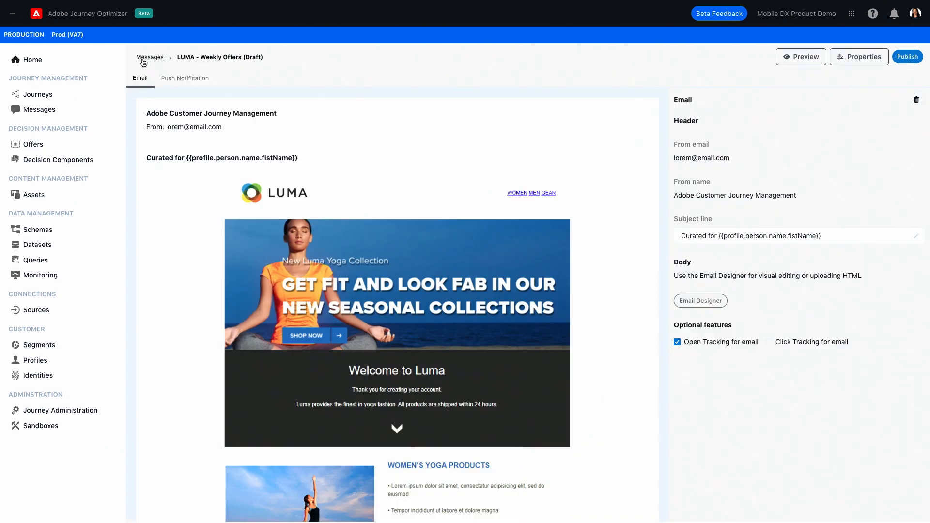
Step: Publish LUMA - Weekly Offers and return to the messages list showing it Published
{"action": "left_click", "coordinate": [907, 57]}
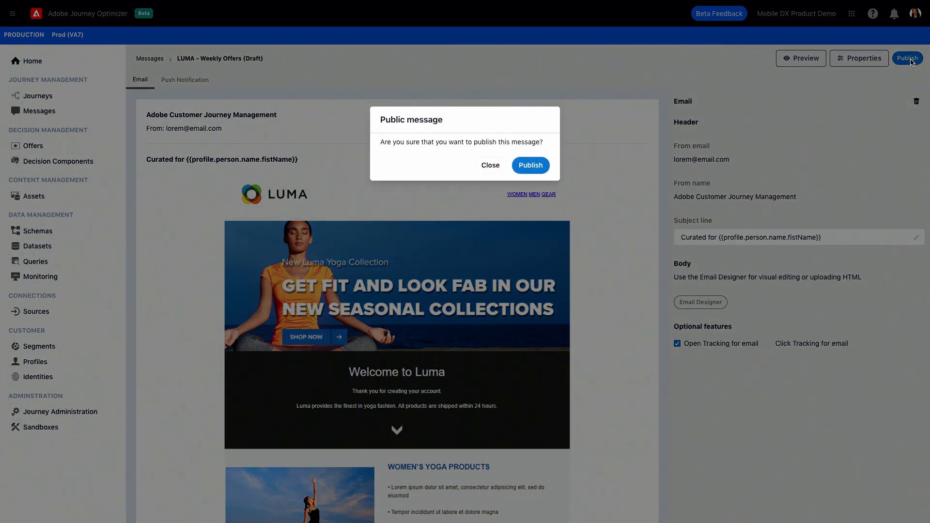
{"action": "left_click", "coordinate": [529, 165]}
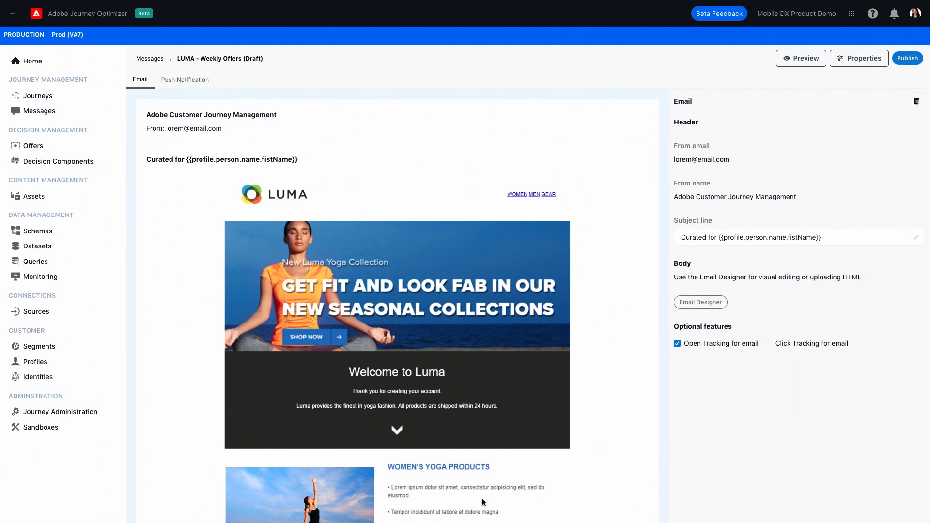
{"action": "mouse_move", "coordinate": [151, 62]}
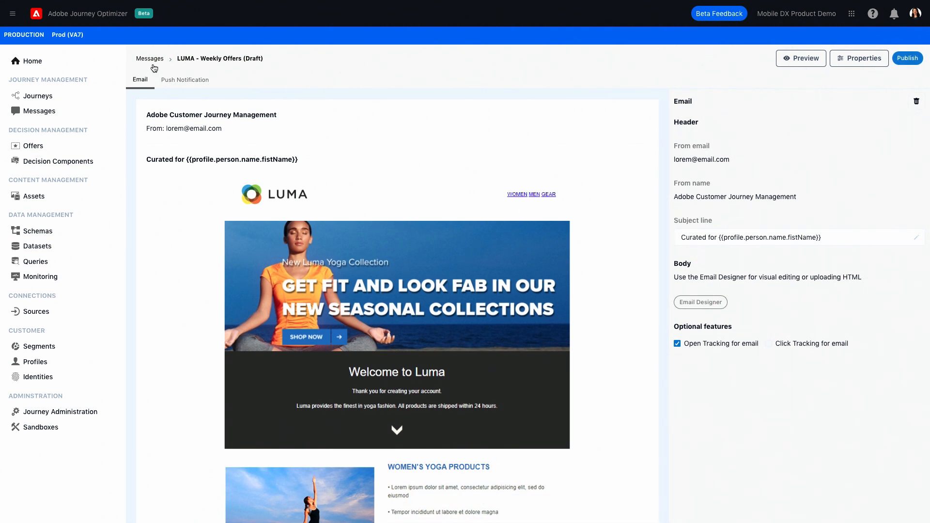
{"action": "left_click", "coordinate": [150, 58]}
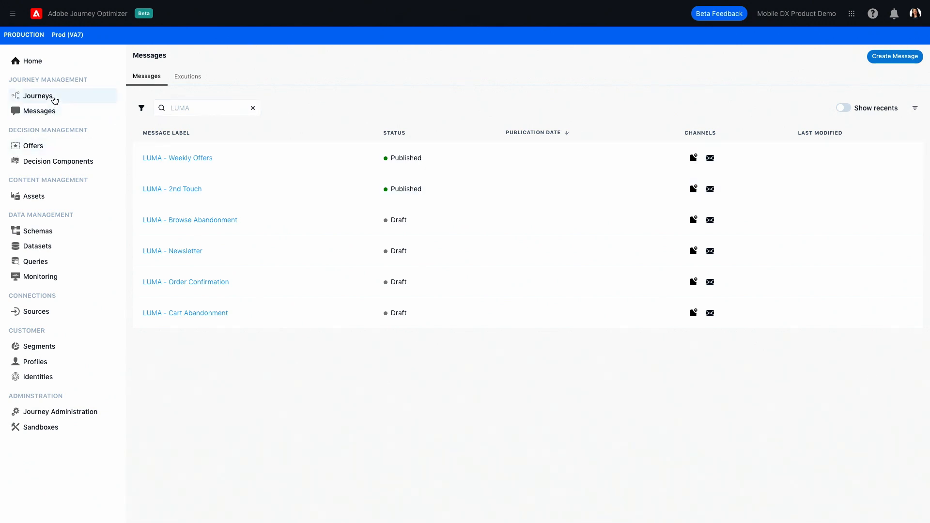
Step: Go to the Journeys list and load the Luma - Products Offers journey canvas
{"action": "left_click", "coordinate": [37, 96]}
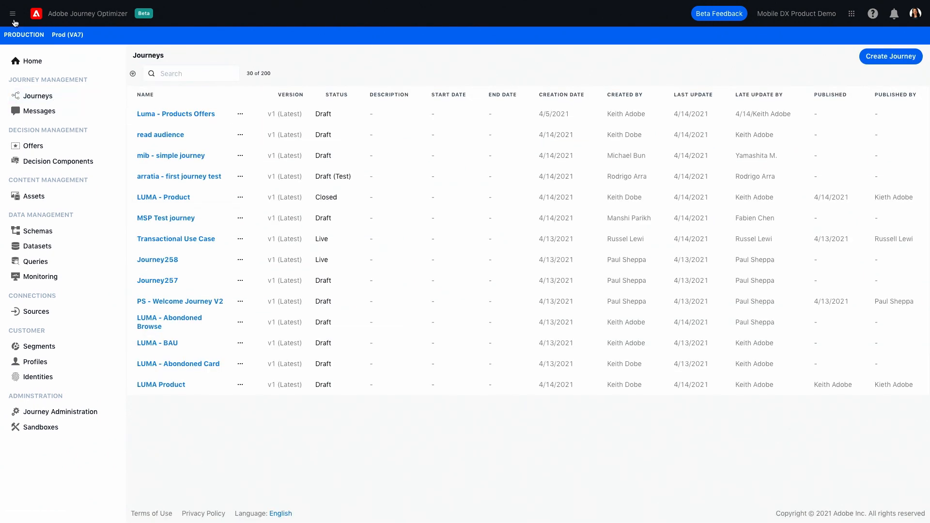
{"action": "left_click", "coordinate": [12, 13]}
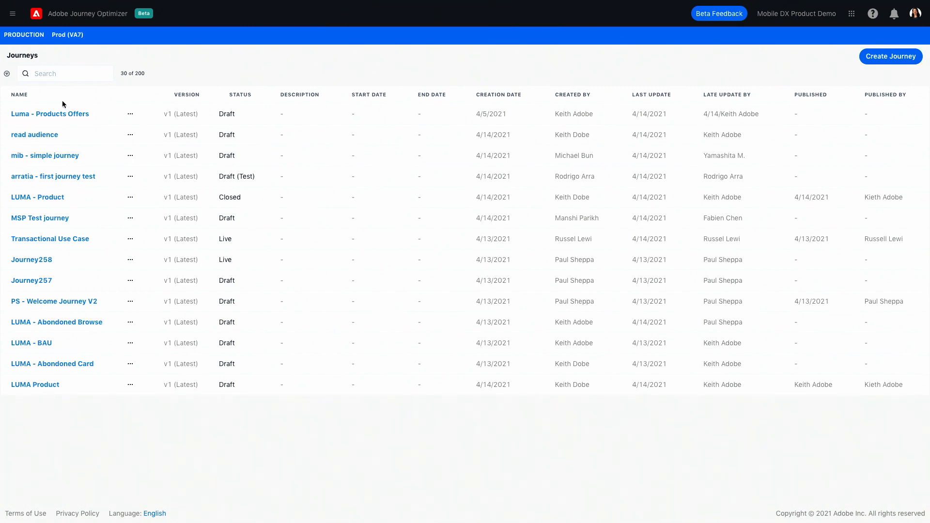
{"action": "left_click", "coordinate": [49, 114]}
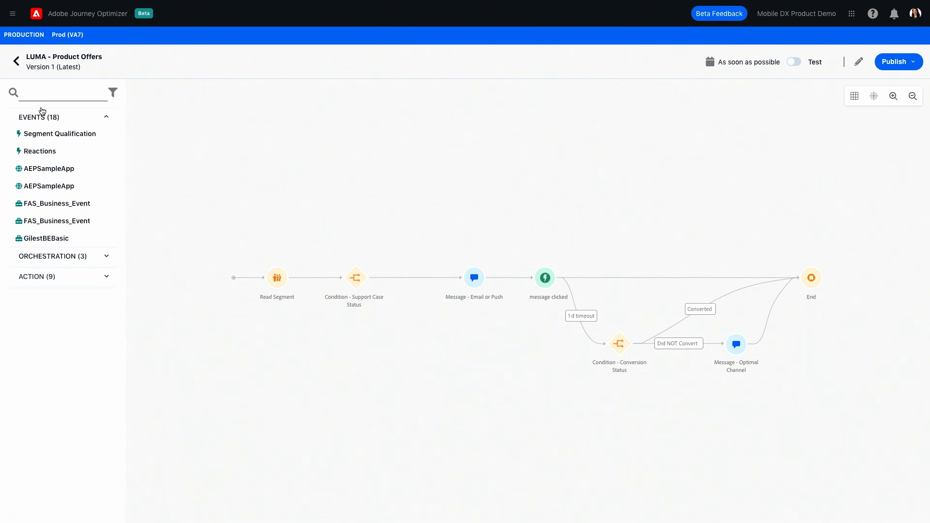
{"action": "mouse_move", "coordinate": [110, 168]}
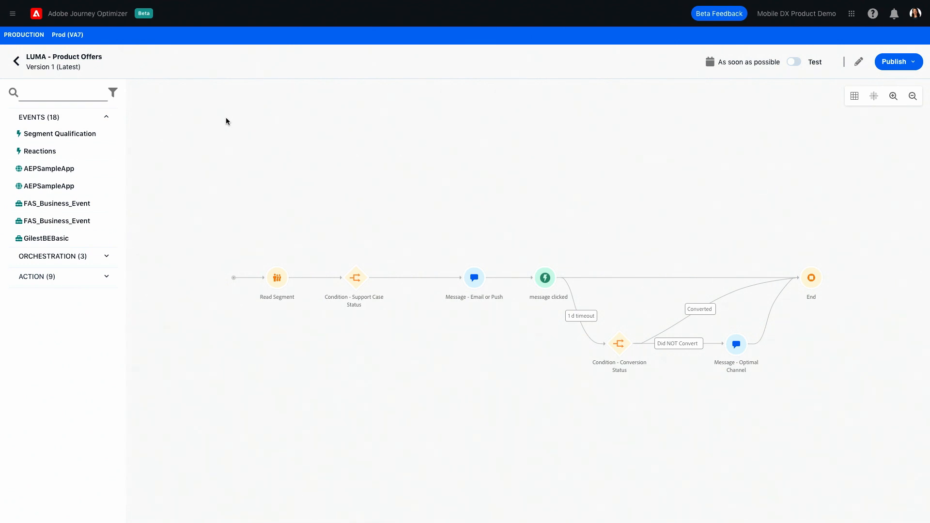
{"action": "mouse_move", "coordinate": [347, 159]}
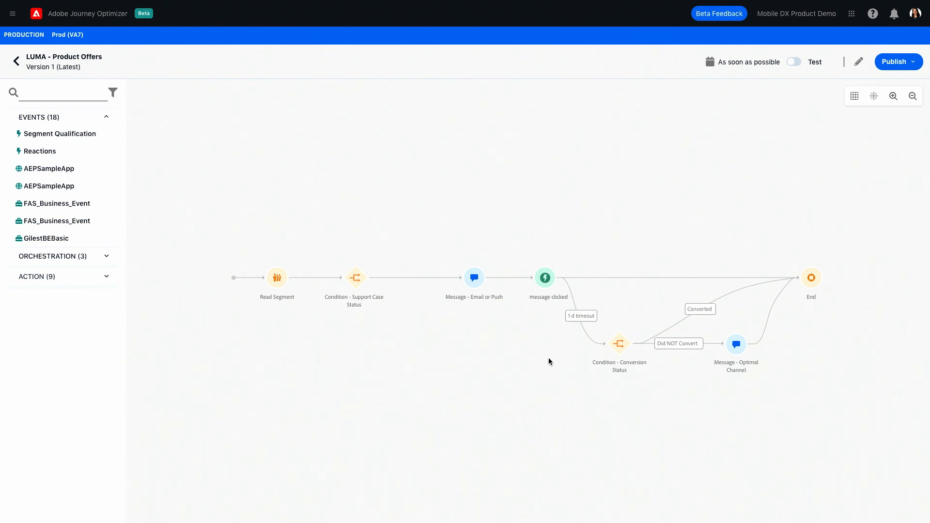
{"action": "mouse_move", "coordinate": [565, 338]}
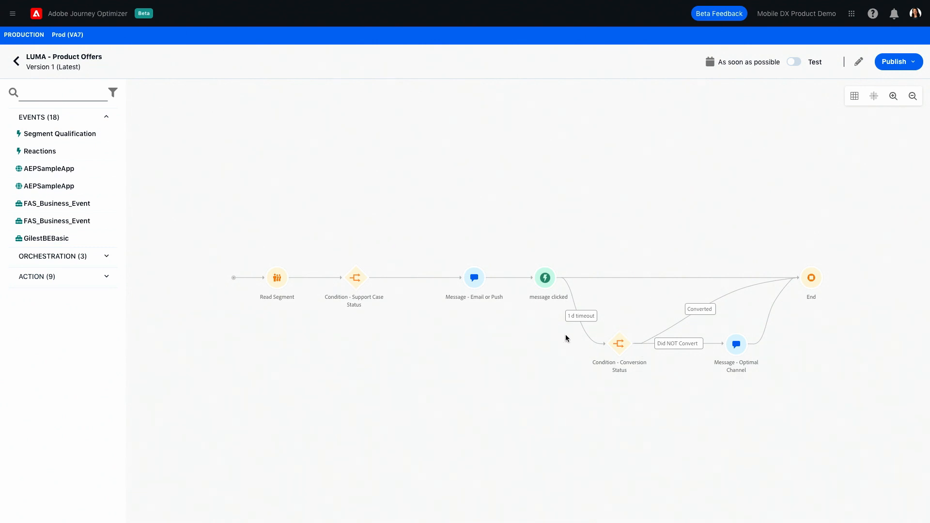
{"action": "mouse_move", "coordinate": [568, 420]}
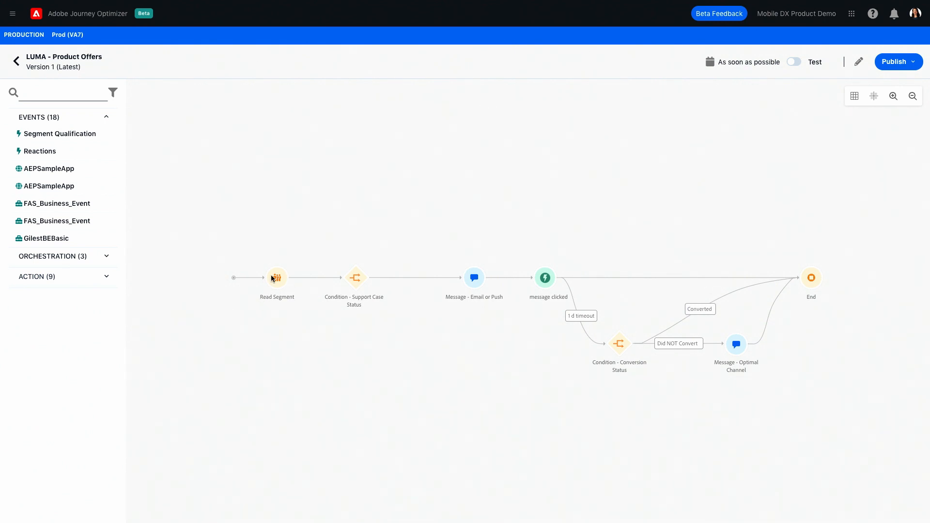
{"action": "left_click", "coordinate": [276, 278]}
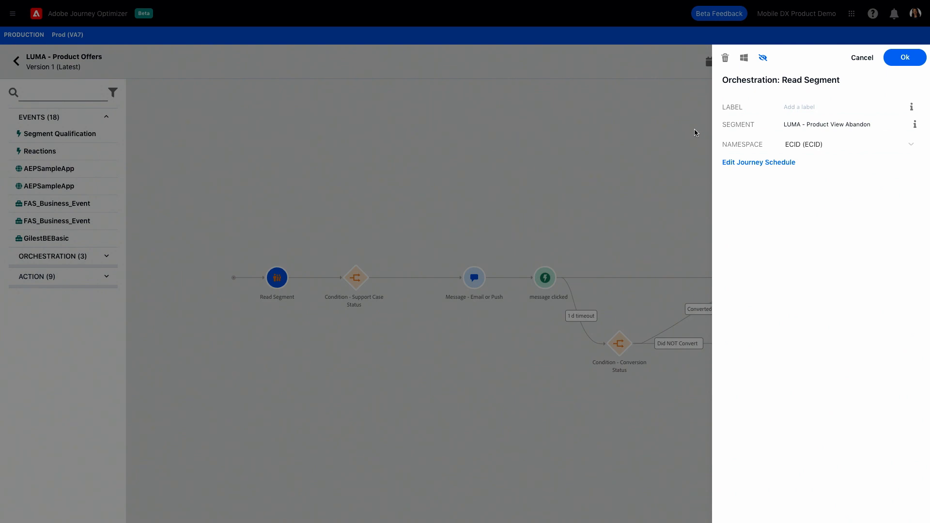
{"action": "mouse_move", "coordinate": [813, 38]}
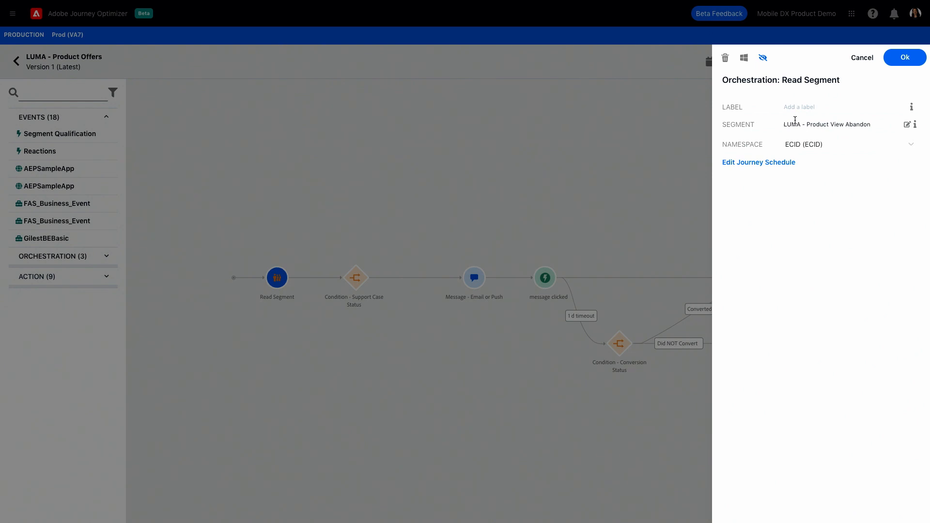
{"action": "left_click", "coordinate": [904, 57]}
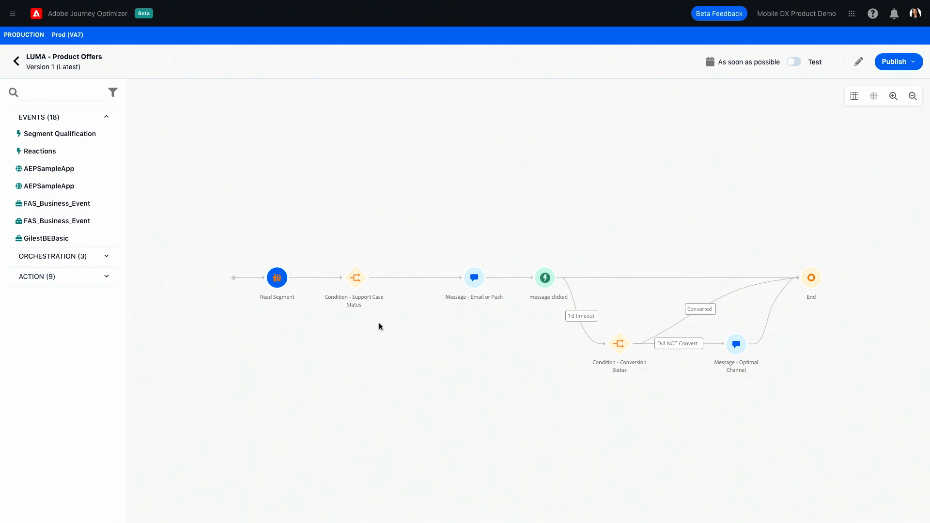
{"action": "mouse_move", "coordinate": [356, 277]}
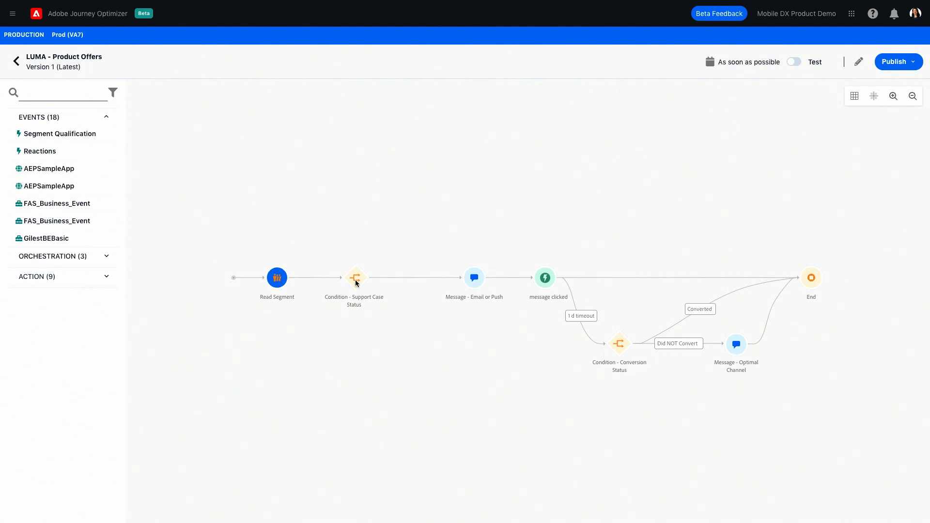
{"action": "left_click", "coordinate": [356, 277]}
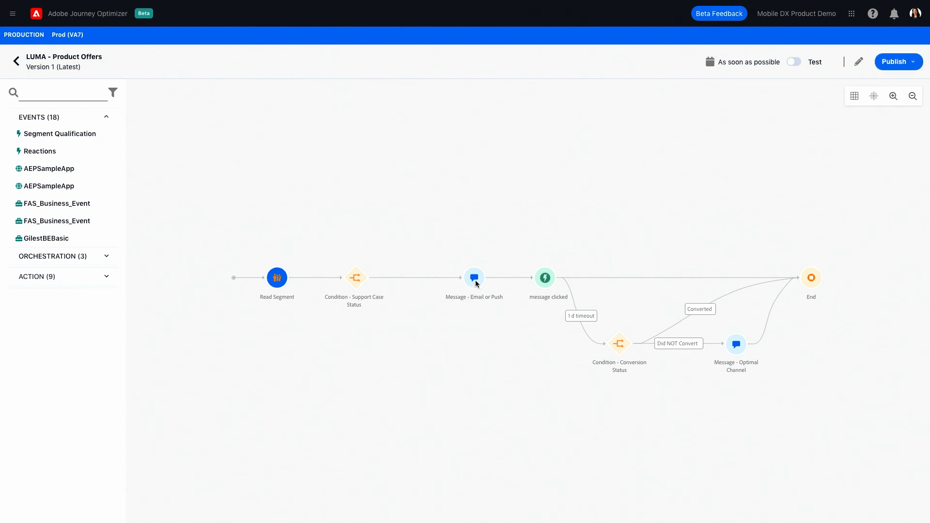
{"action": "left_click", "coordinate": [474, 278]}
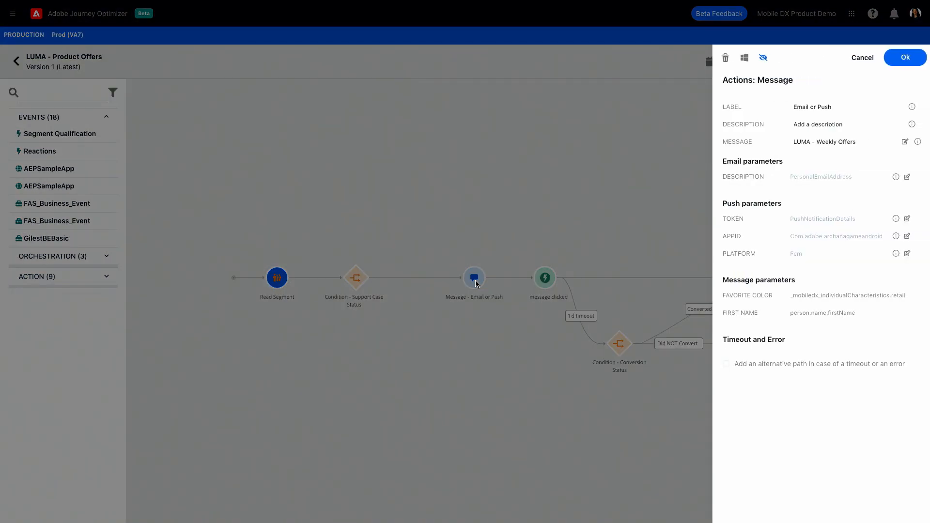
{"action": "mouse_move", "coordinate": [779, 126]}
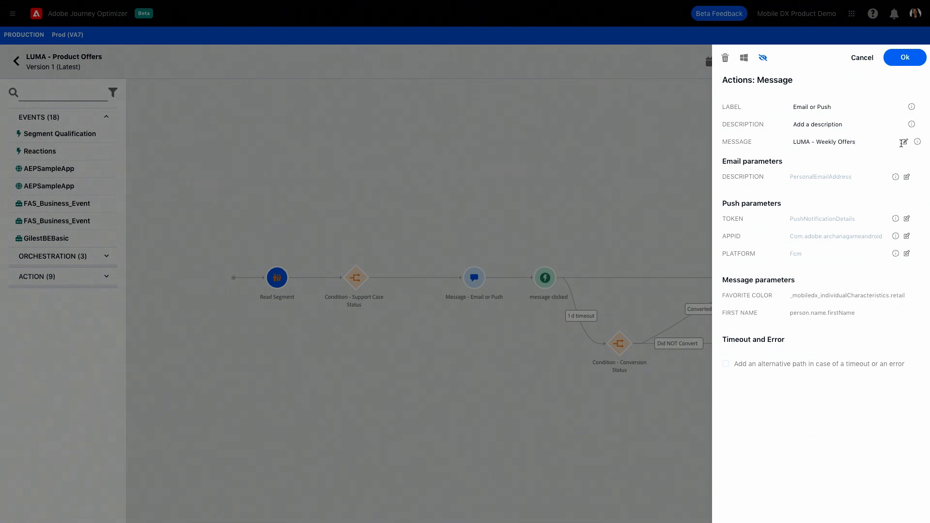
{"action": "left_click", "coordinate": [904, 58]}
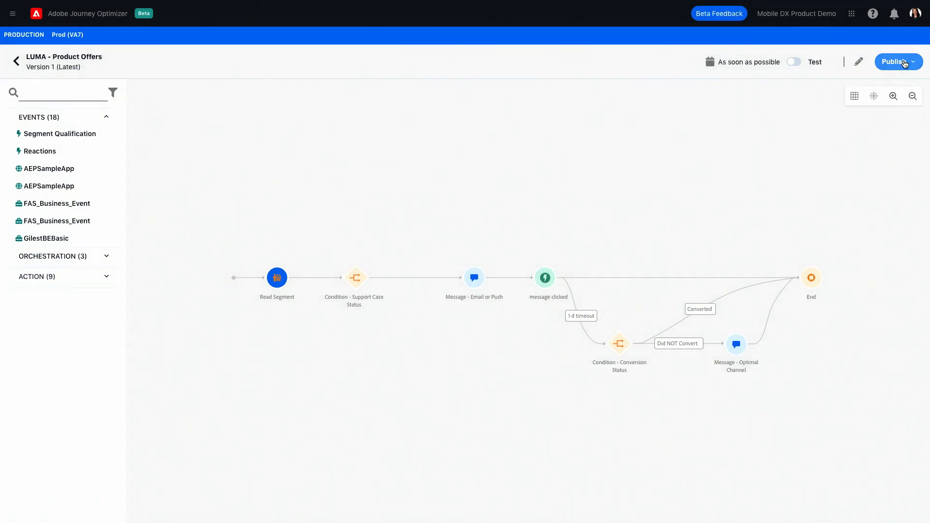
{"action": "mouse_move", "coordinate": [569, 302]}
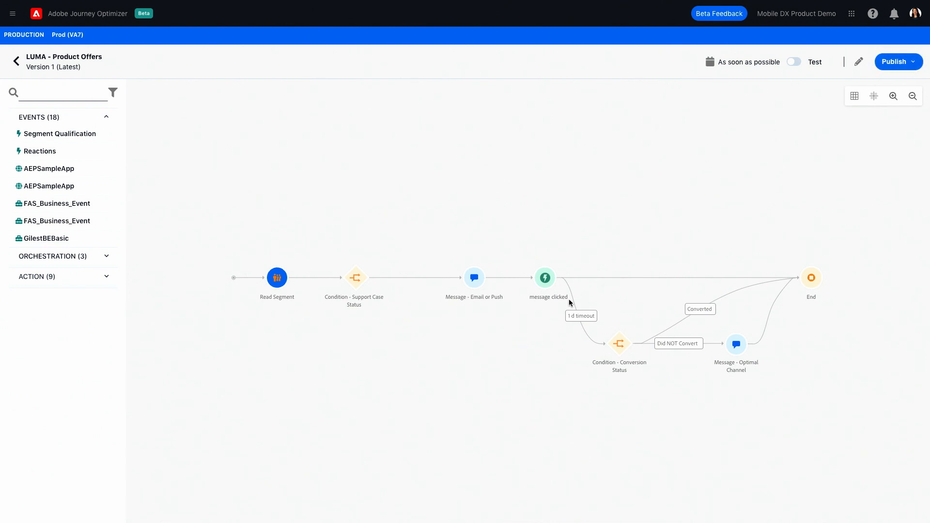
{"action": "mouse_move", "coordinate": [418, 285]}
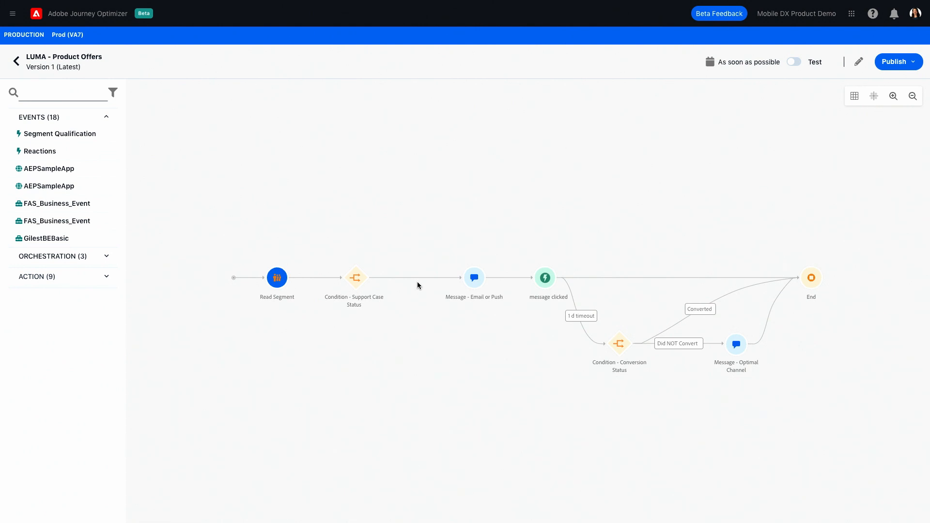
{"action": "mouse_move", "coordinate": [243, 235]}
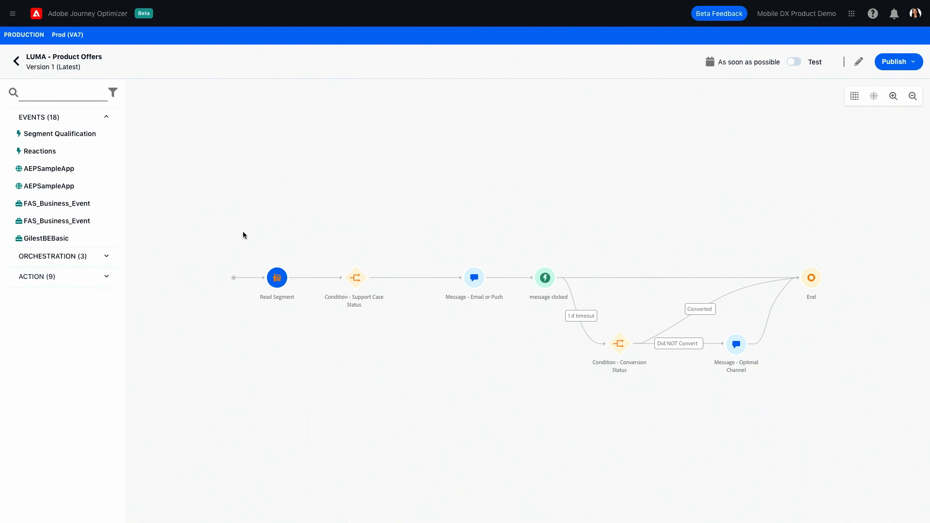
{"action": "mouse_move", "coordinate": [266, 333]}
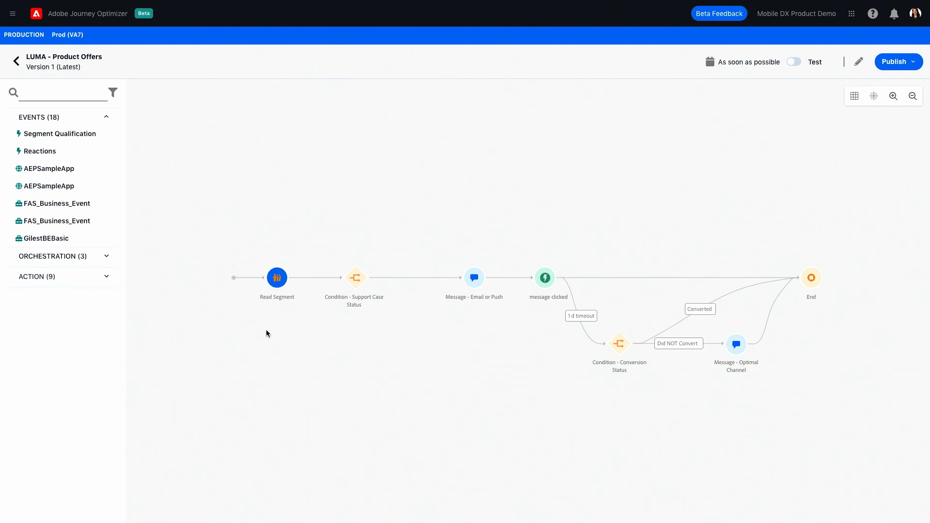
{"action": "mouse_move", "coordinate": [345, 332]}
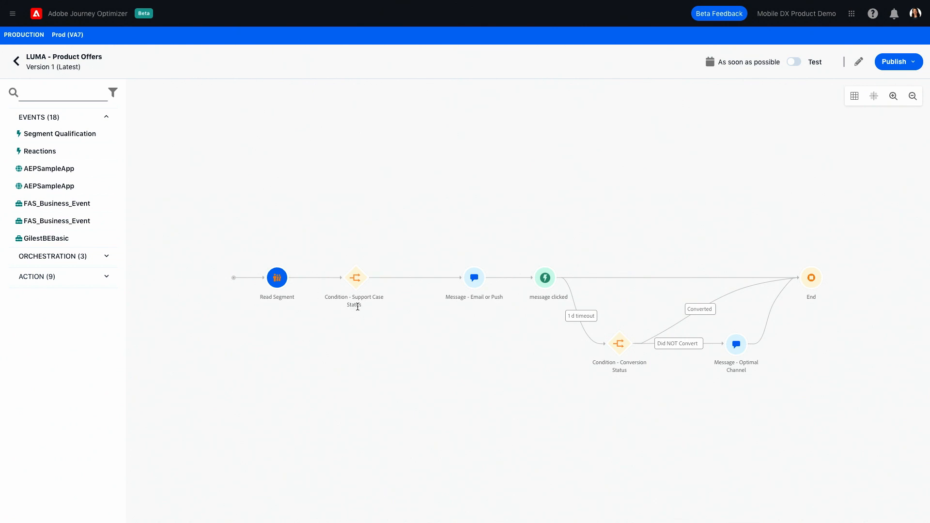
{"action": "mouse_move", "coordinate": [453, 297]}
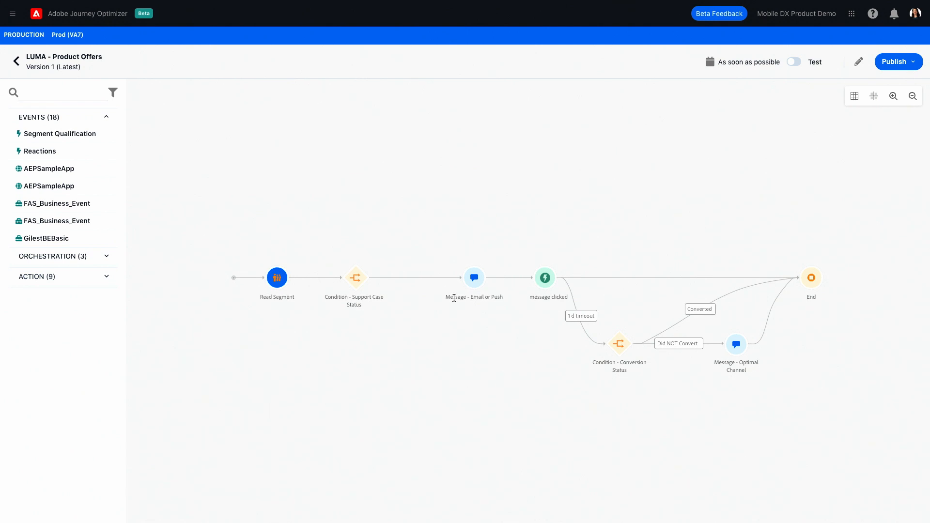
{"action": "mouse_move", "coordinate": [546, 300]}
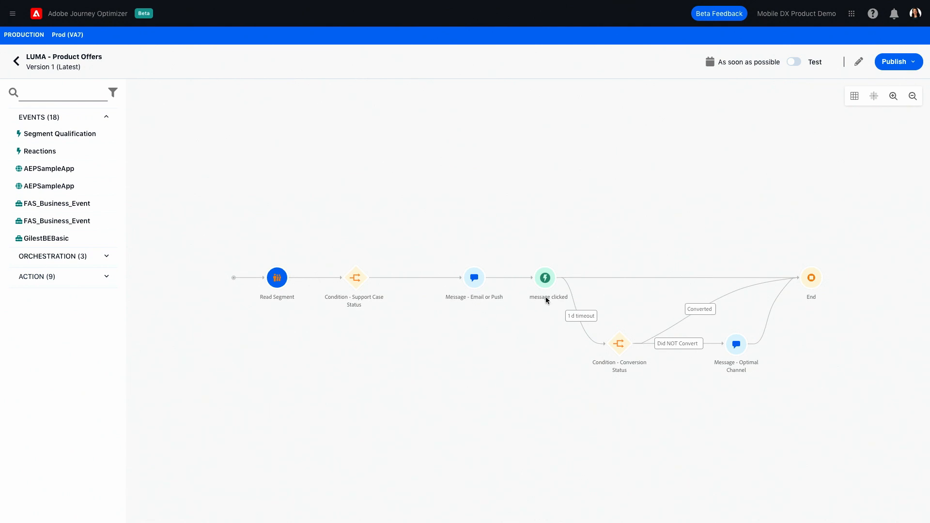
{"action": "mouse_move", "coordinate": [564, 291]}
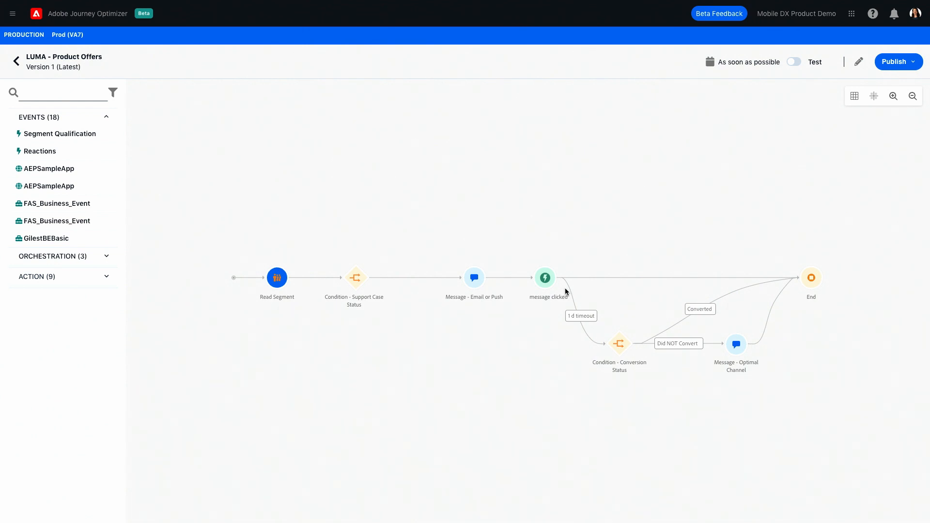
{"action": "mouse_move", "coordinate": [526, 223]}
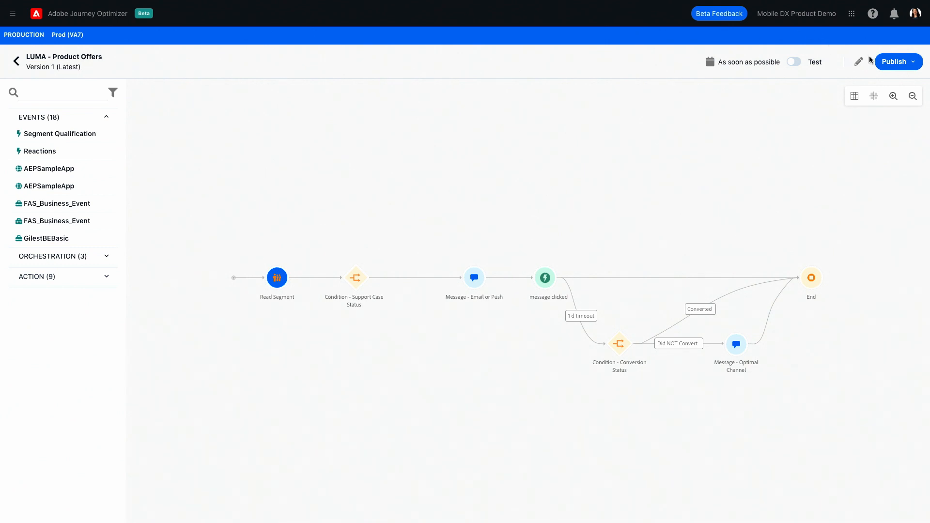
Step: Publish the journey version and confirm it in the dialog
{"action": "left_click", "coordinate": [916, 62]}
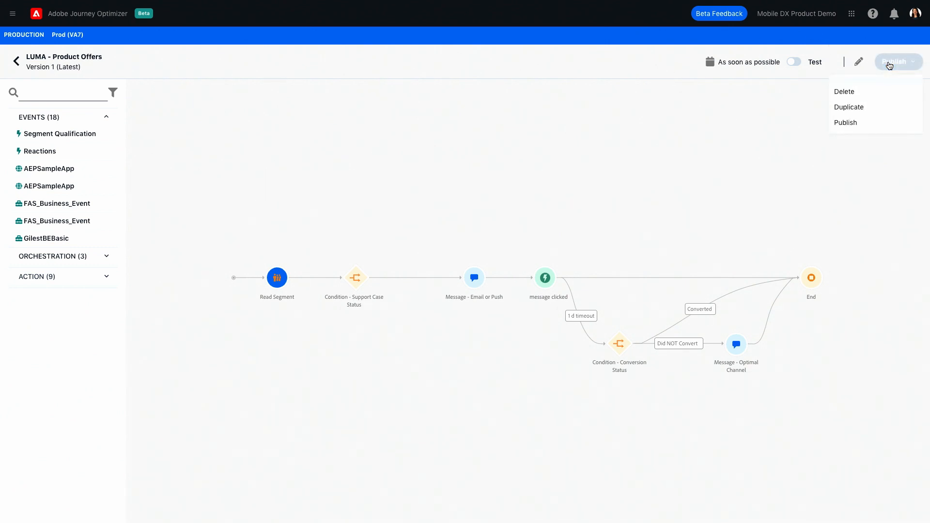
{"action": "left_click", "coordinate": [844, 123]}
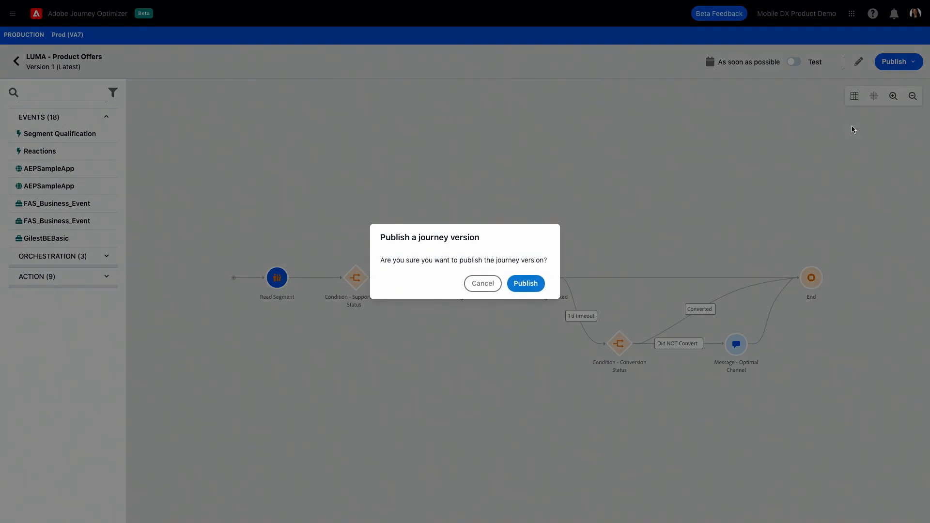
{"action": "left_click", "coordinate": [524, 282]}
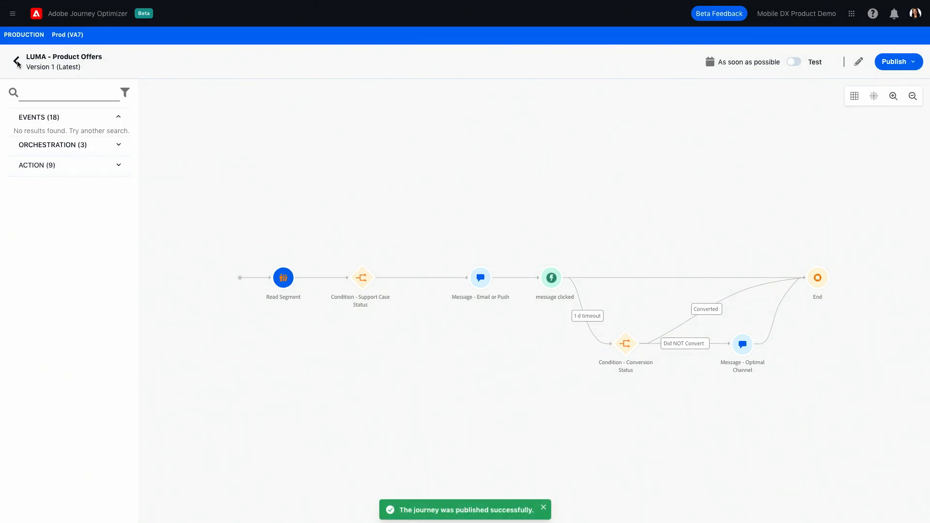
Step: Return to the Journeys list and briefly view the Luma - Products Offers row actions
{"action": "left_click", "coordinate": [17, 60]}
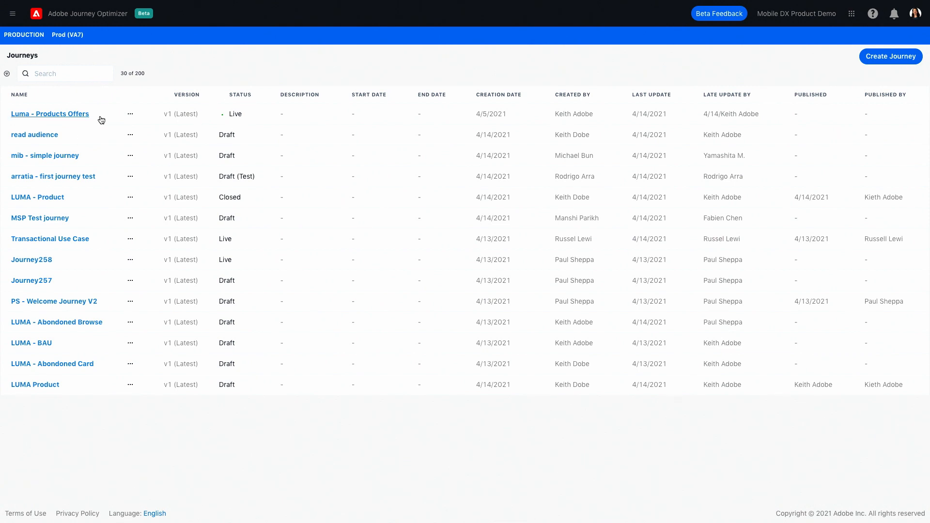
{"action": "left_click", "coordinate": [129, 114]}
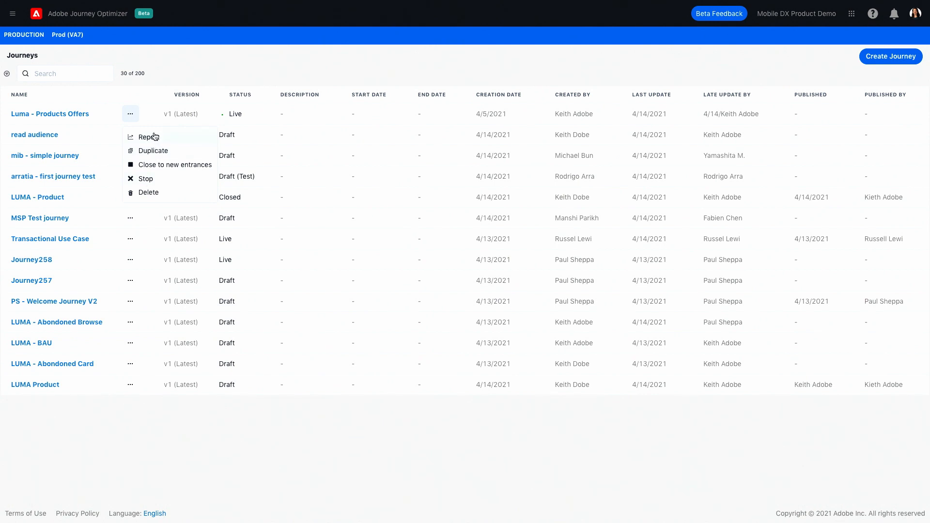
{"action": "mouse_move", "coordinate": [156, 139]}
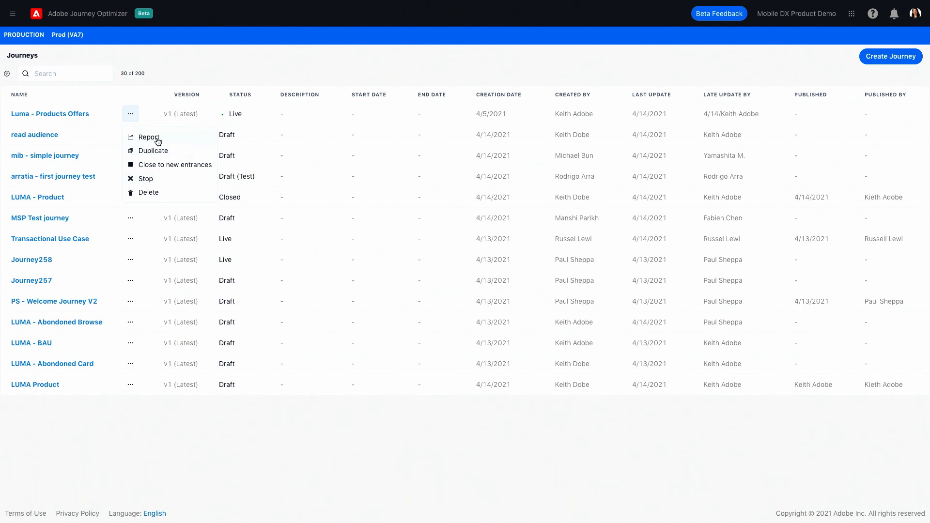
{"action": "left_click", "coordinate": [190, 67]}
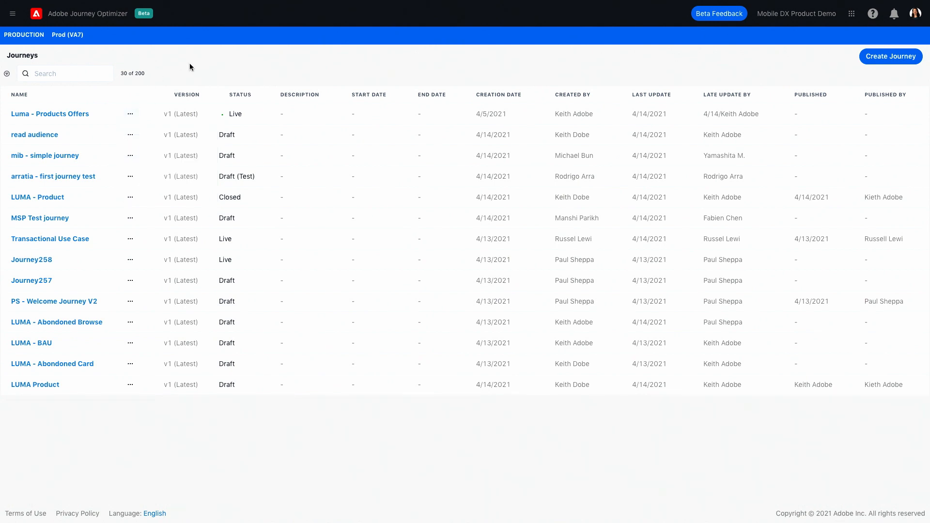